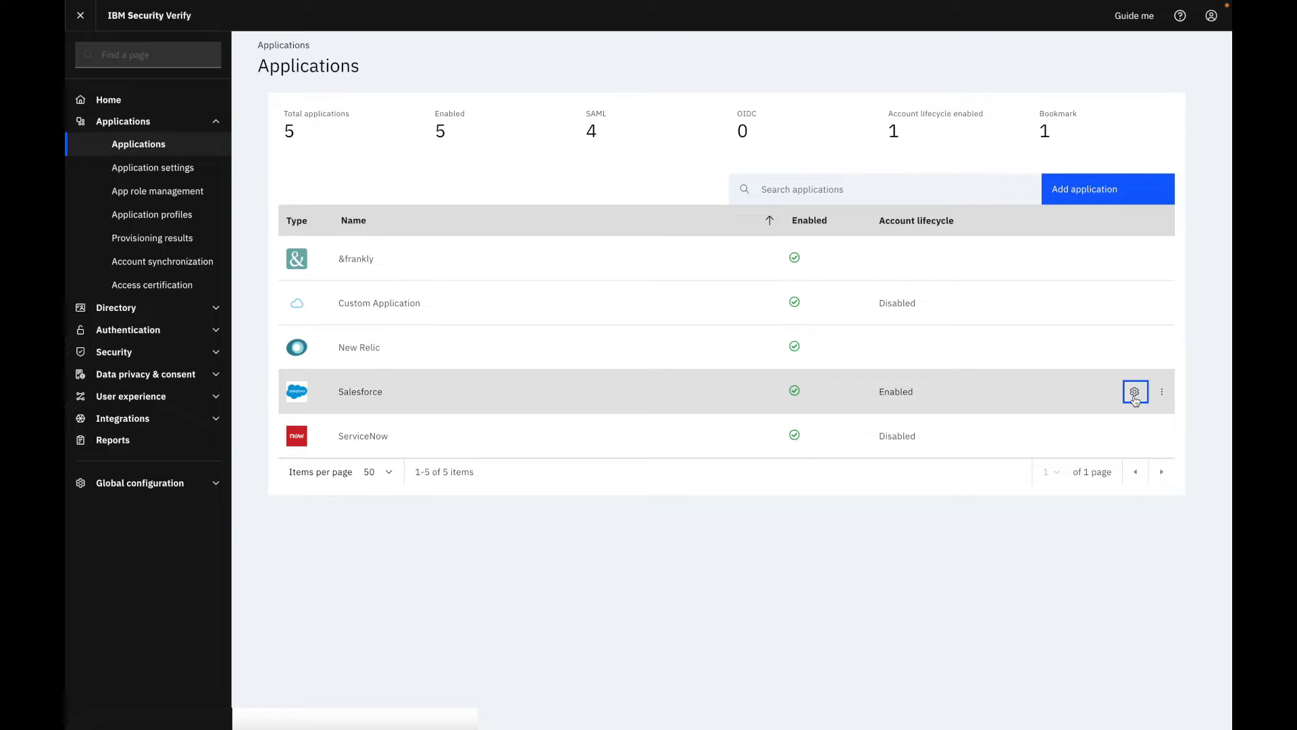
Step: Review the Salesforce application's Account lifecycle settings: policies, API authentication and attribute mapping
{"action": "left_click", "coordinate": [1135, 392]}
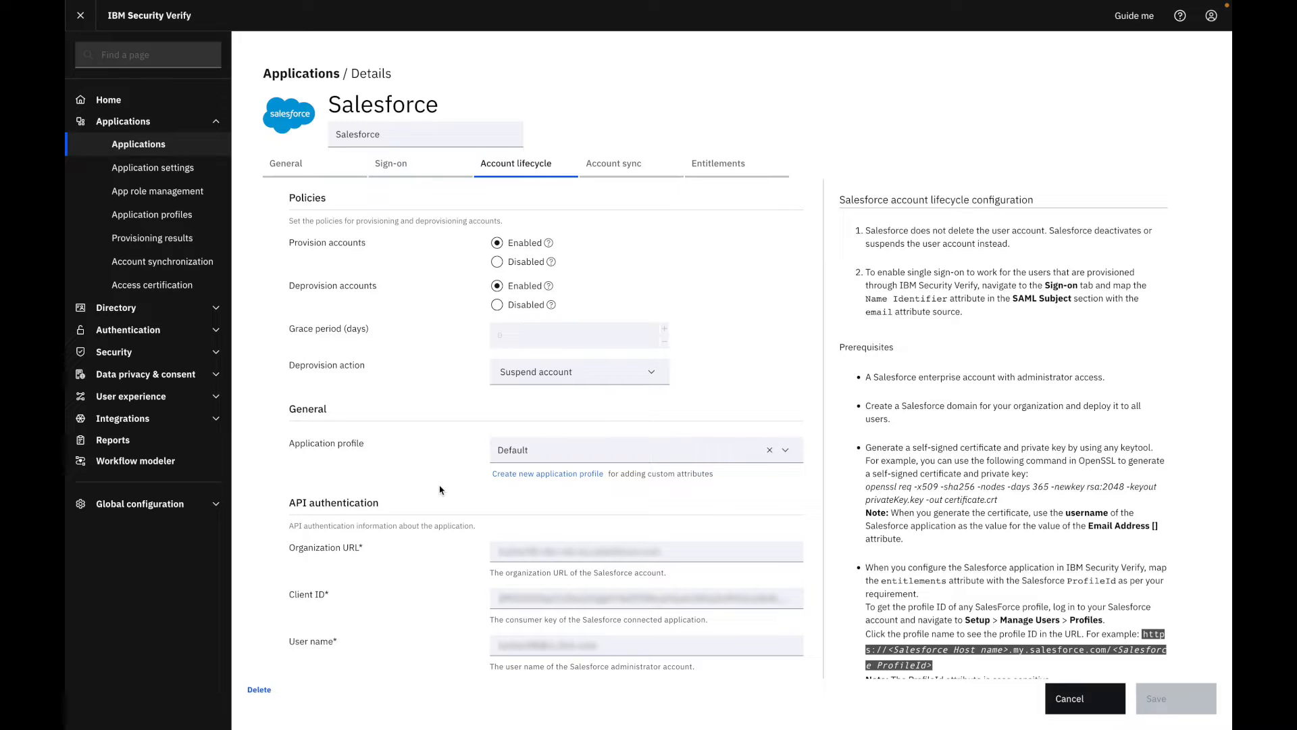
{"action": "scroll", "scroll_direction": "down", "scroll_amount": 3}
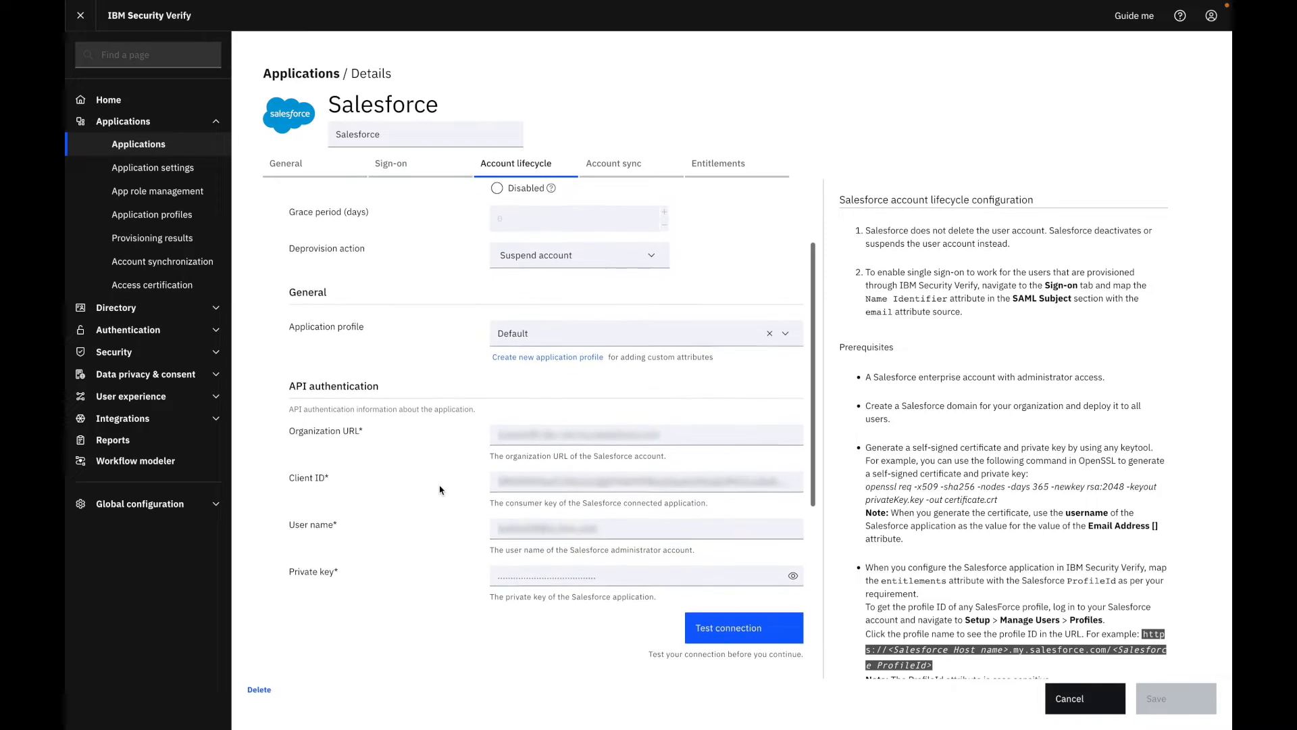
{"action": "scroll", "scroll_direction": "down", "scroll_amount": 3}
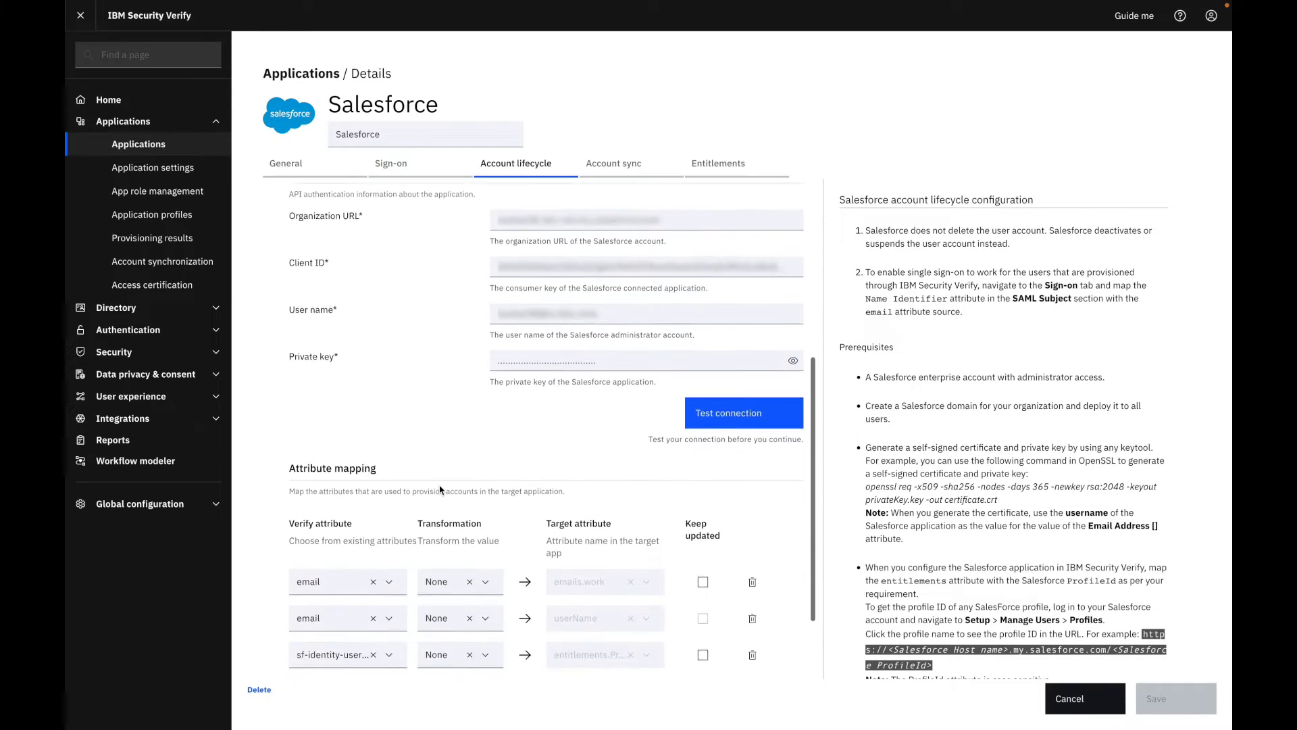
{"action": "scroll", "scroll_direction": "down", "scroll_amount": 3}
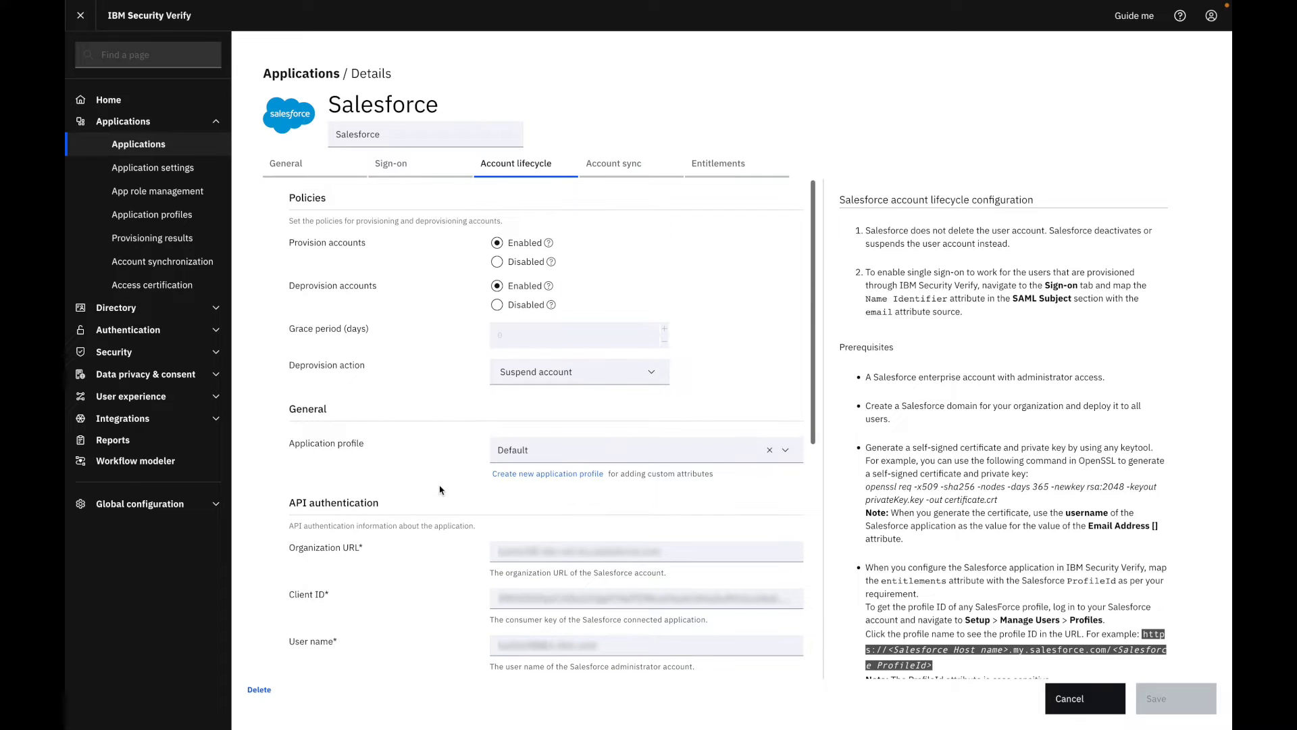
{"action": "mouse_move", "coordinate": [417, 254]}
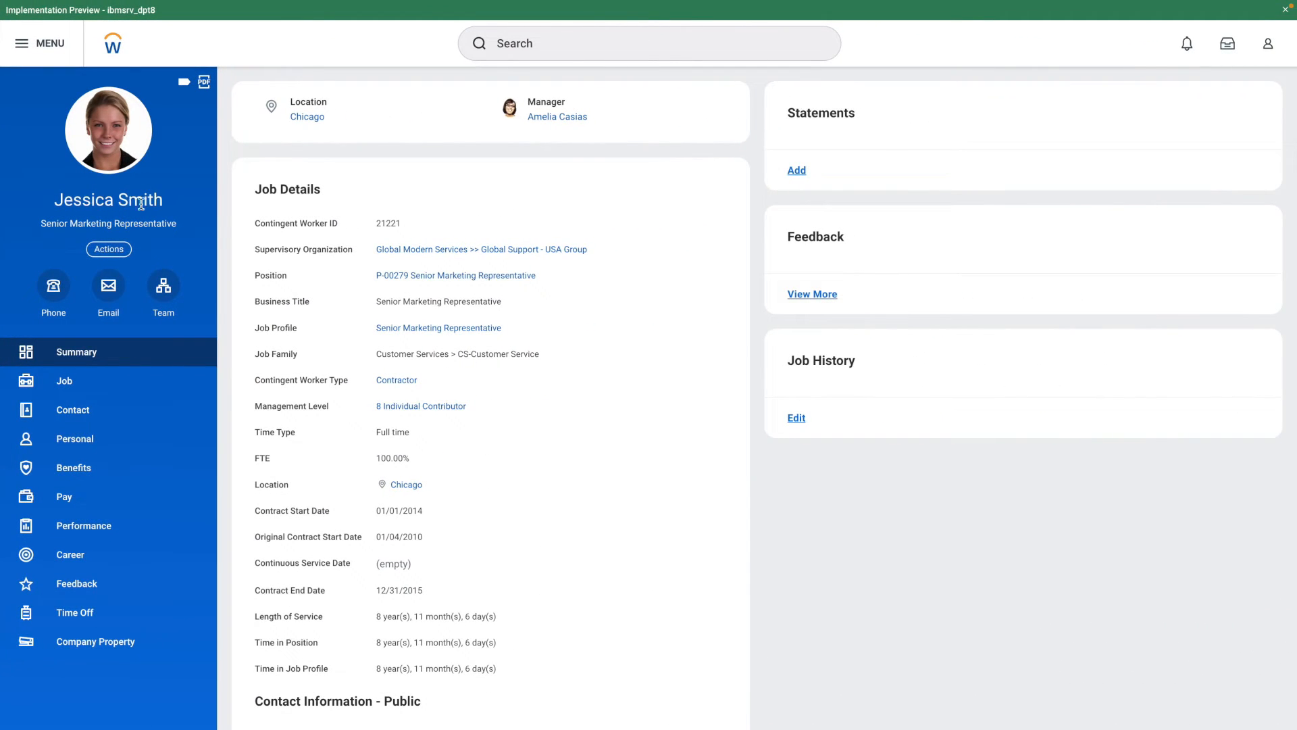
{"action": "mouse_move", "coordinate": [158, 229]}
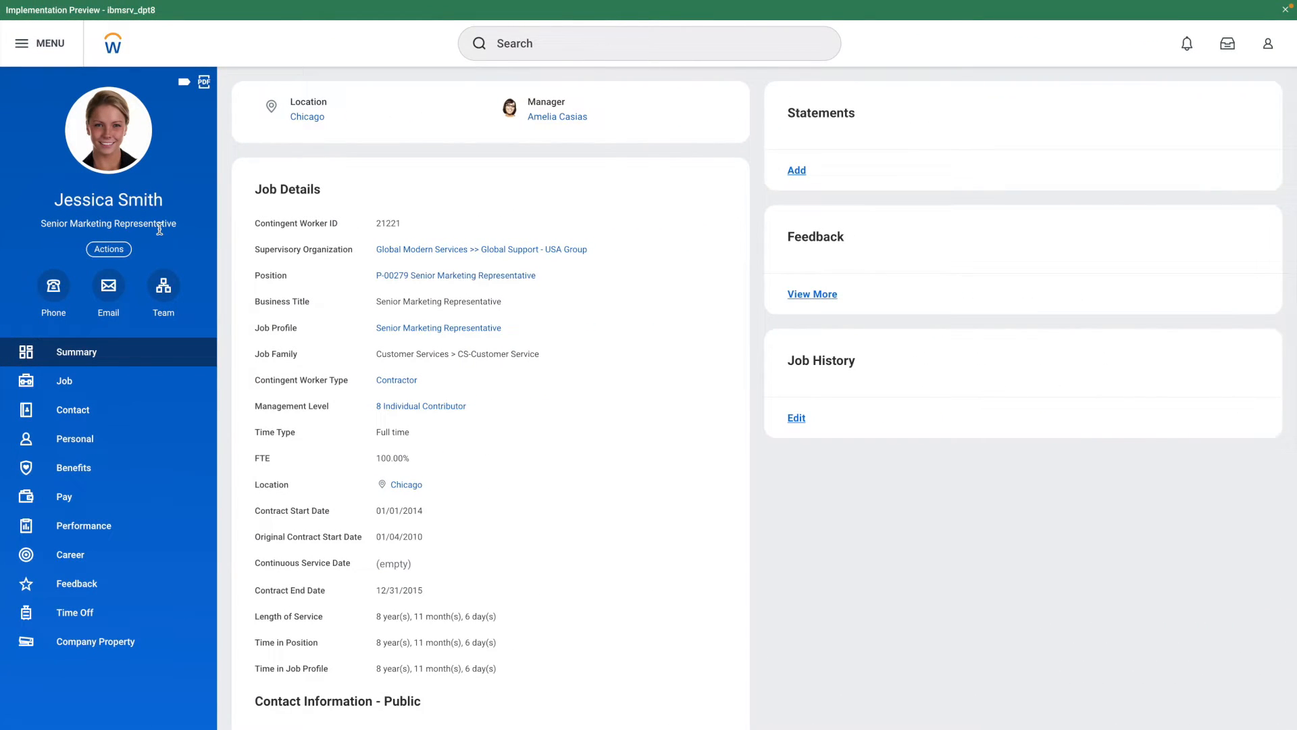
{"action": "mouse_move", "coordinate": [526, 396]}
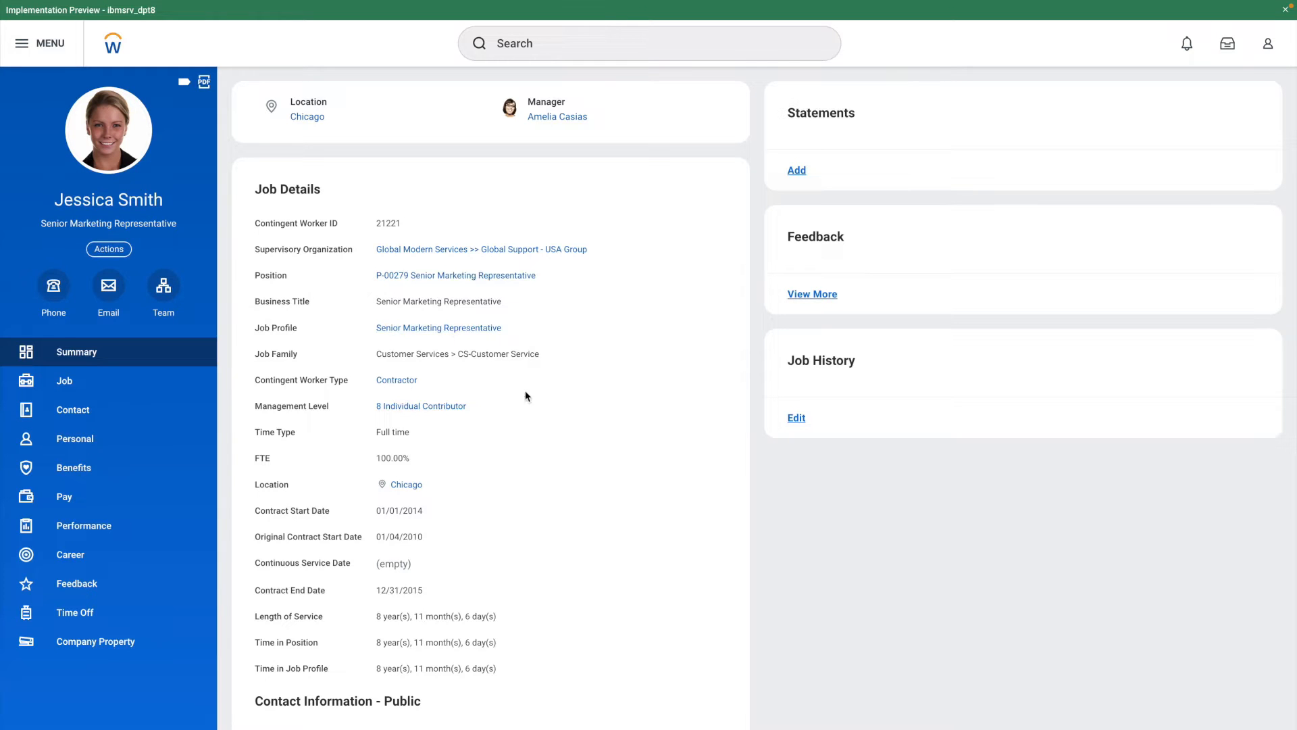
{"action": "mouse_move", "coordinate": [831, 655]}
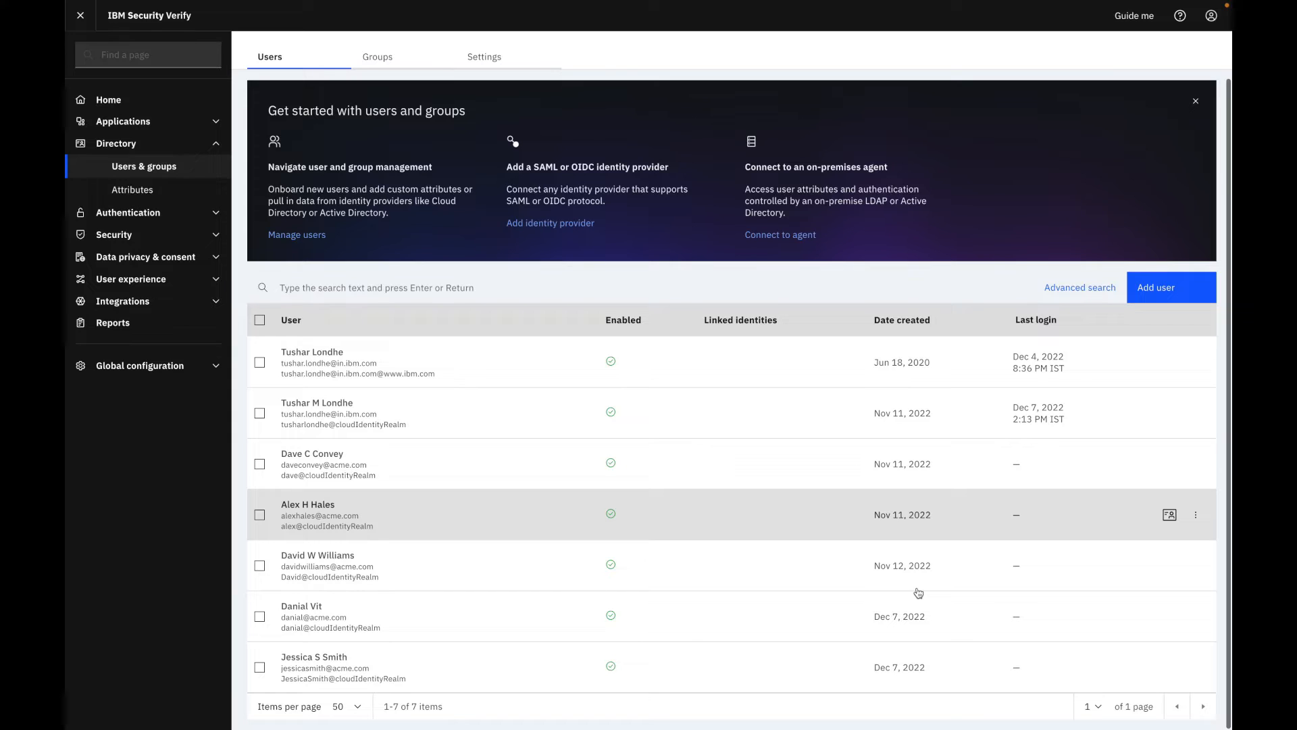
Step: Go from Users & groups to Applications > App role management listing seven Salesforce roles
{"action": "left_click", "coordinate": [377, 107]}
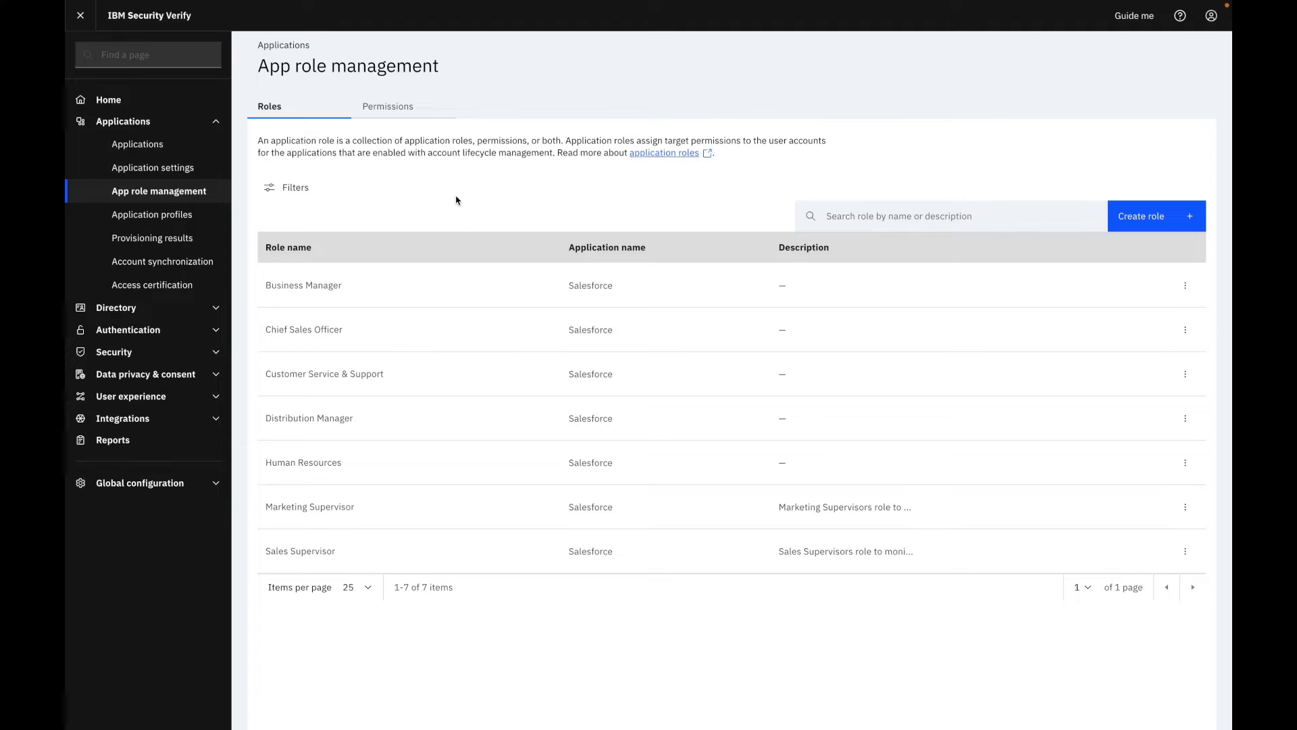
{"action": "mouse_move", "coordinate": [494, 512]}
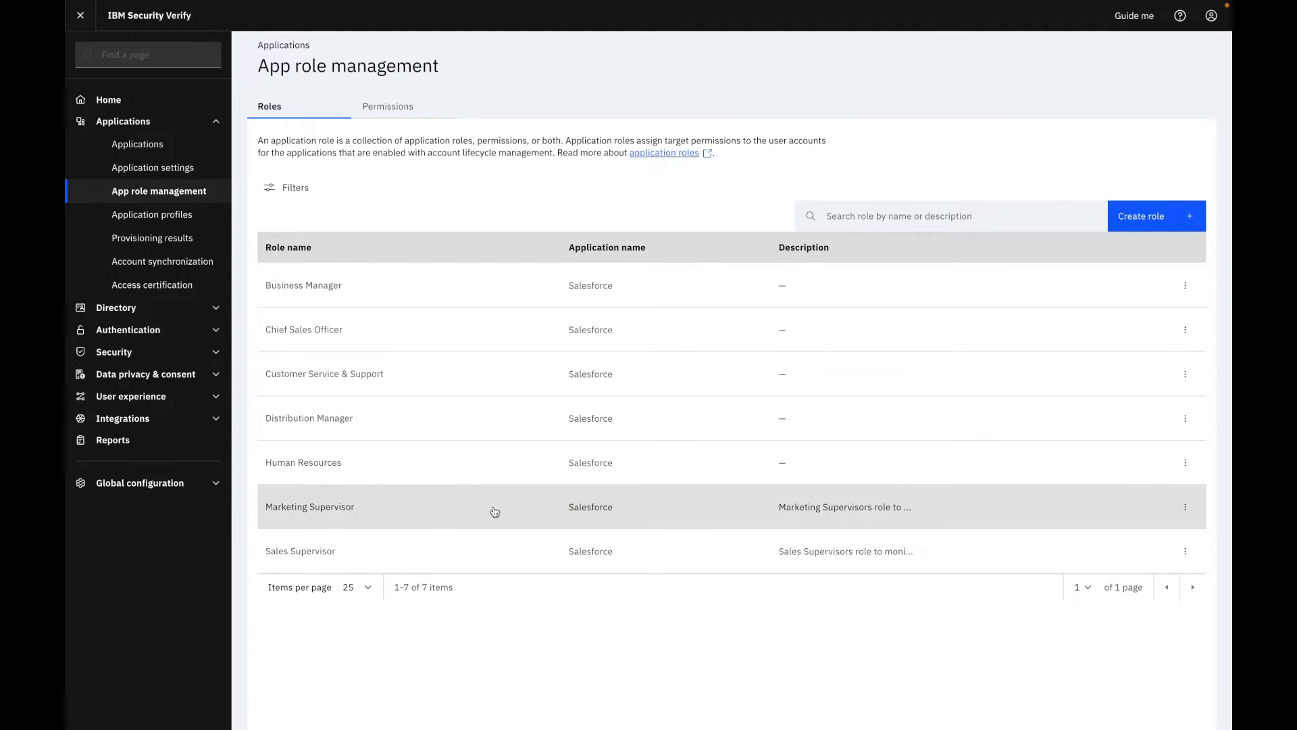
{"action": "left_click", "coordinate": [309, 507]}
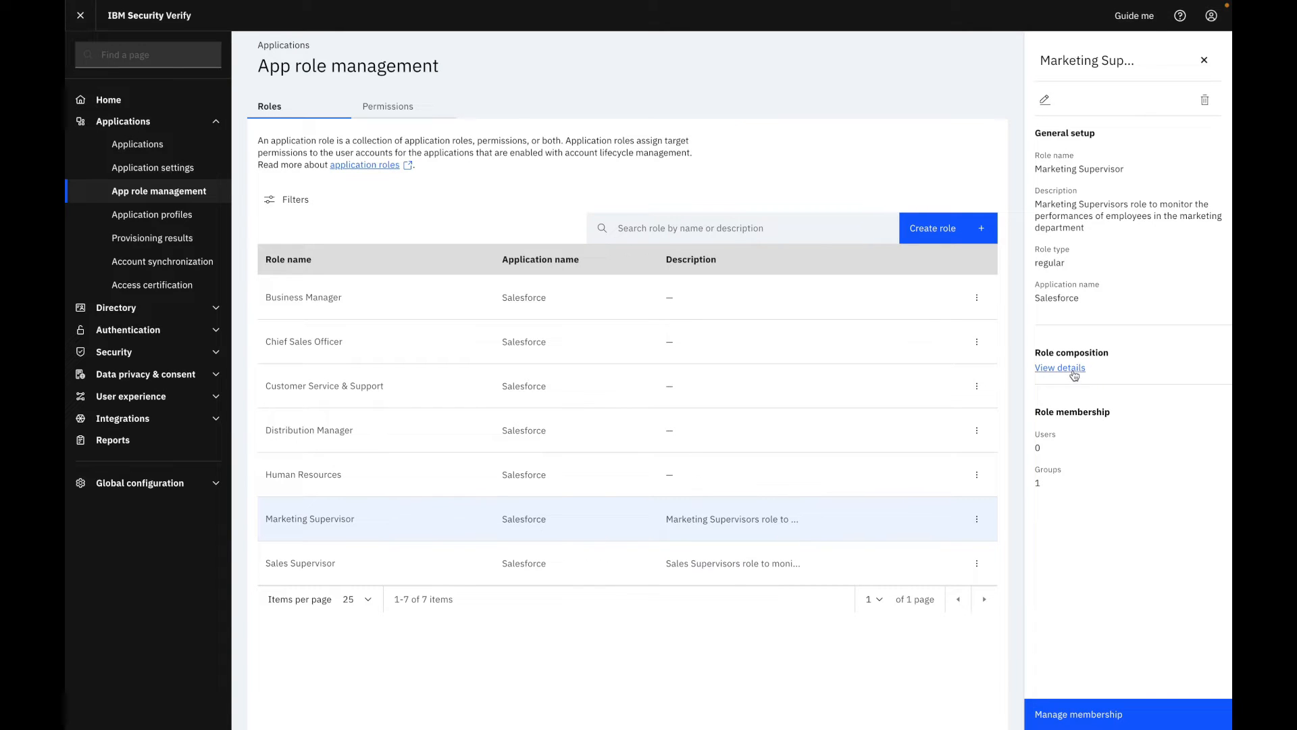
{"action": "left_click", "coordinate": [1060, 369]}
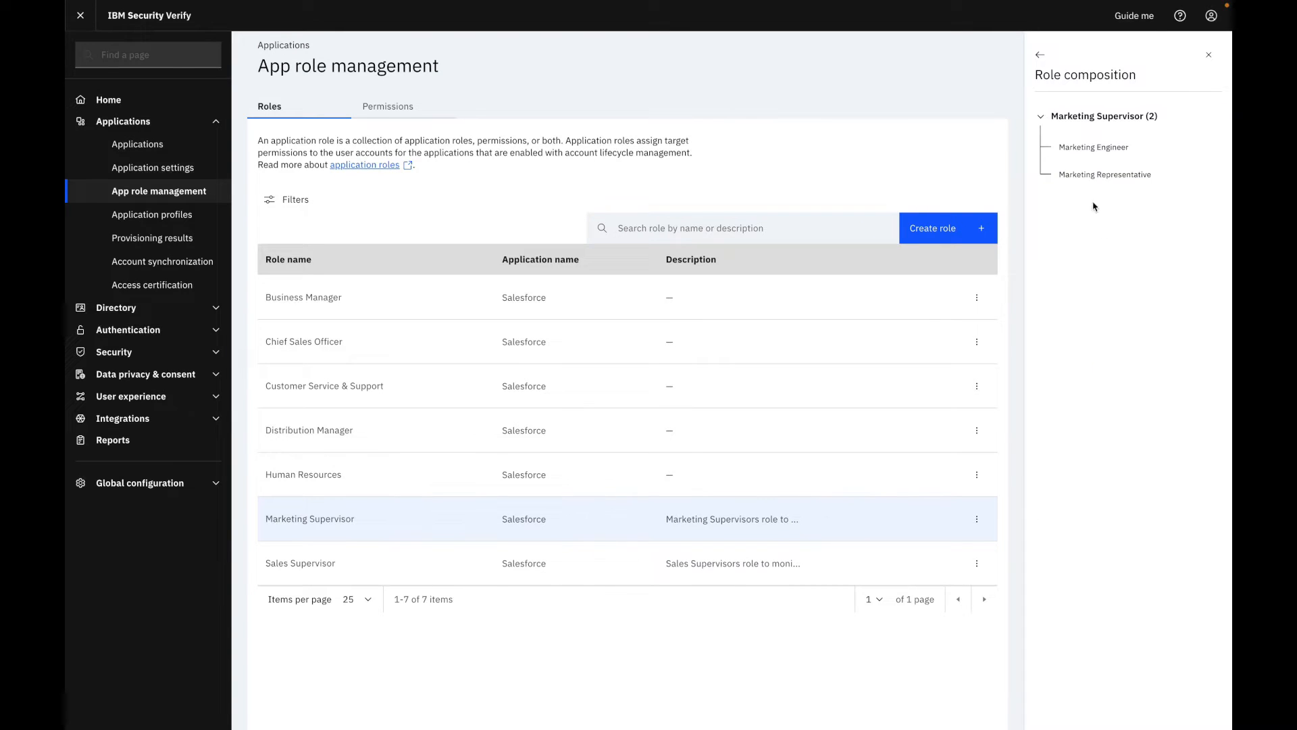
{"action": "mouse_move", "coordinate": [1073, 186]}
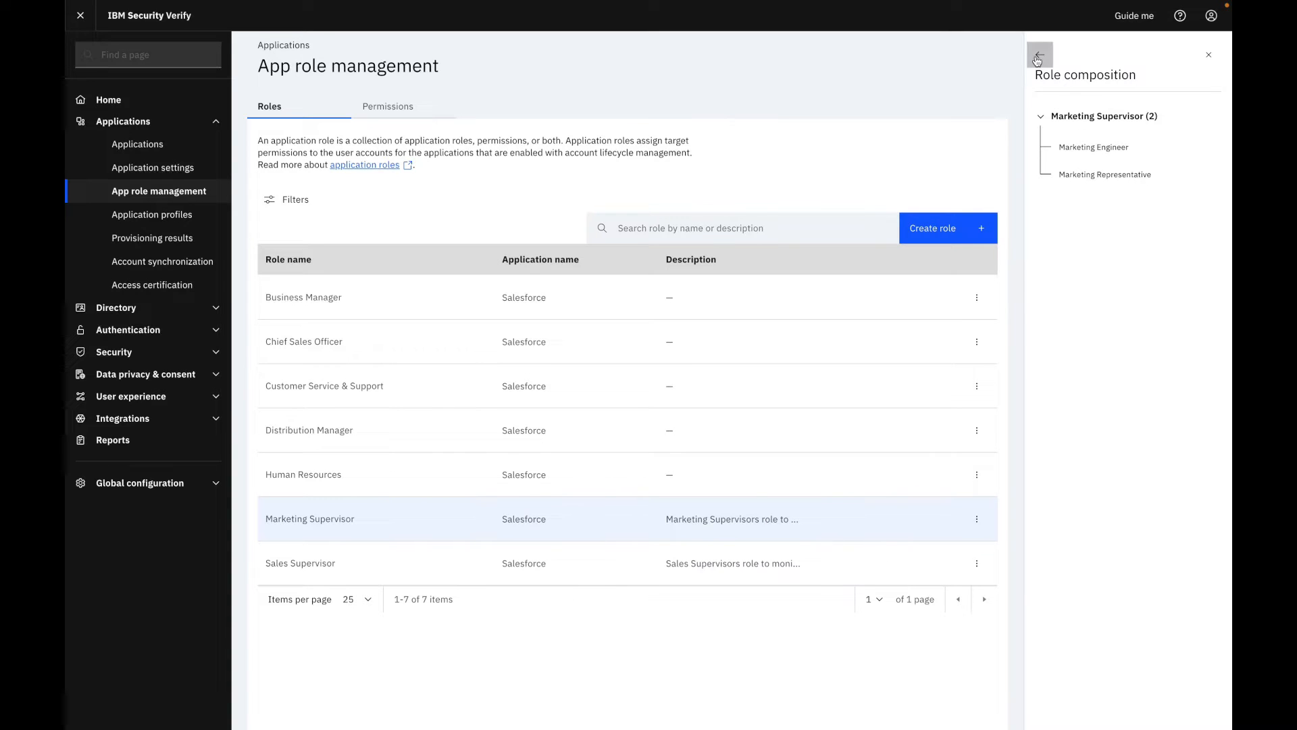
{"action": "left_click", "coordinate": [1040, 55]}
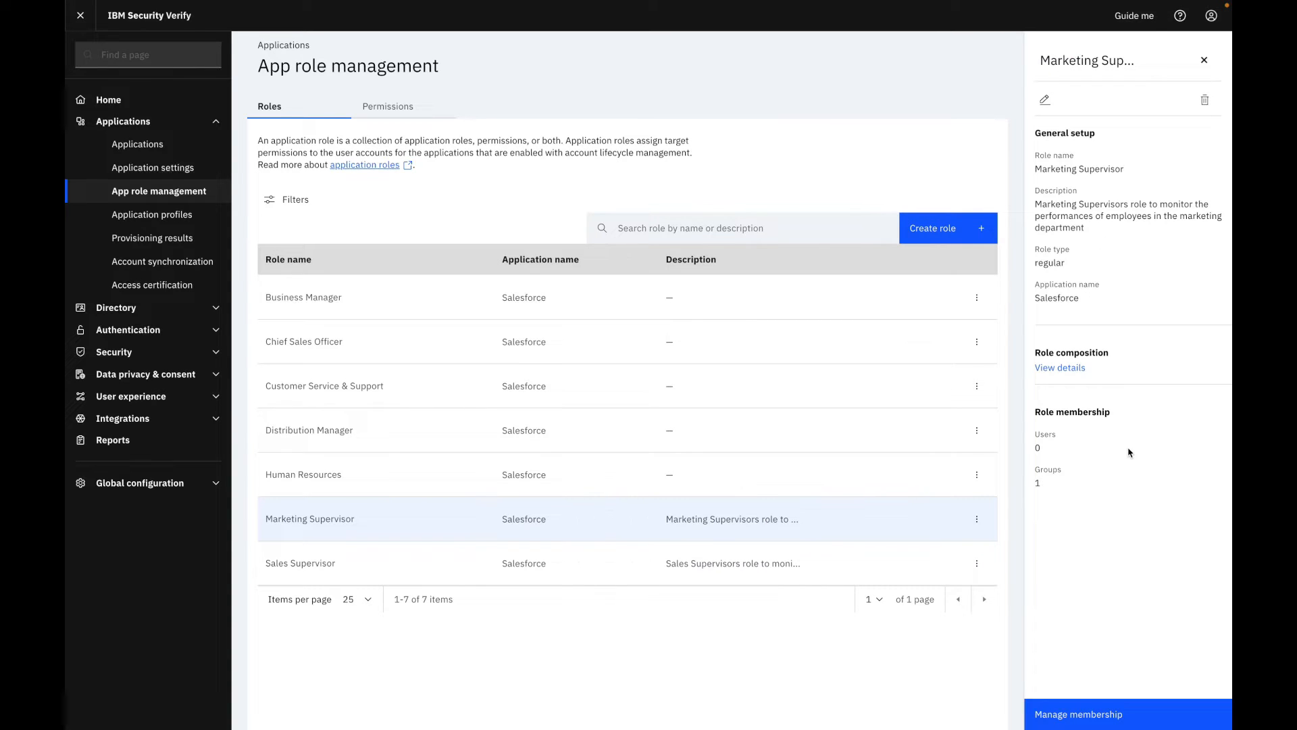
{"action": "mouse_move", "coordinate": [1140, 711]}
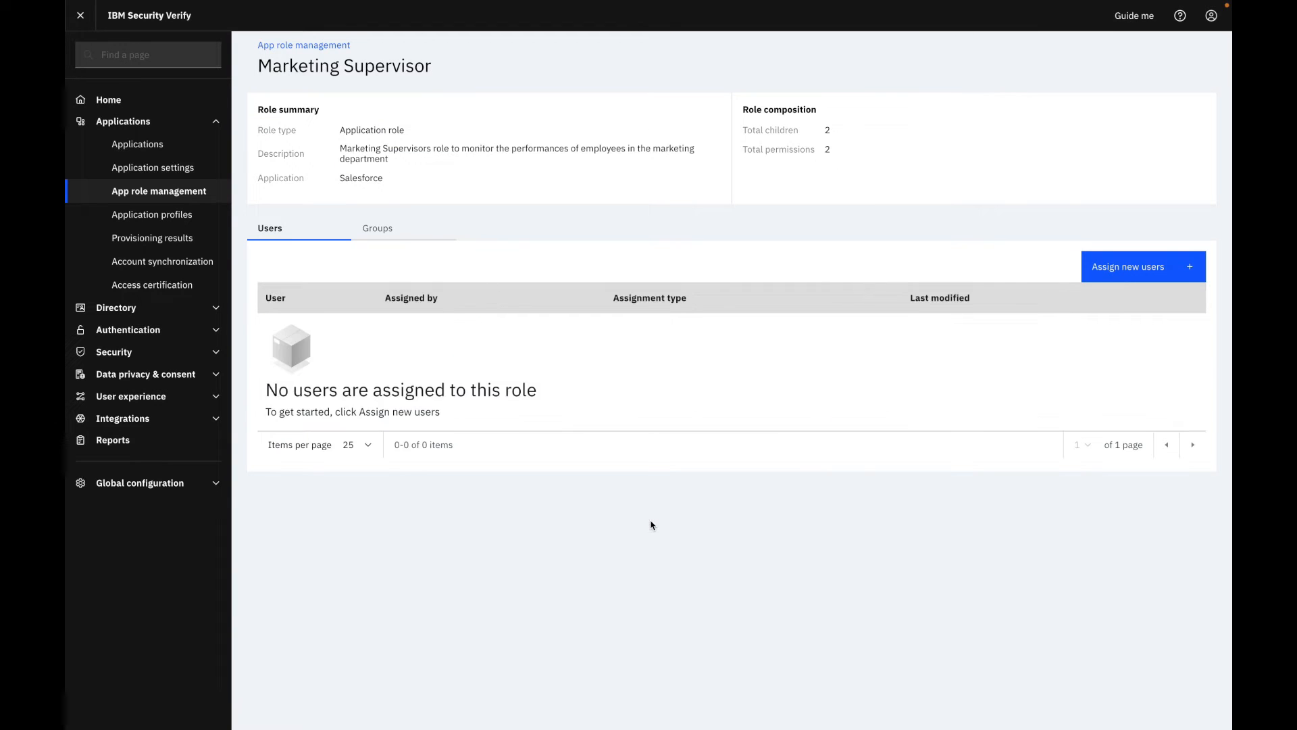
{"action": "left_click", "coordinate": [377, 228]}
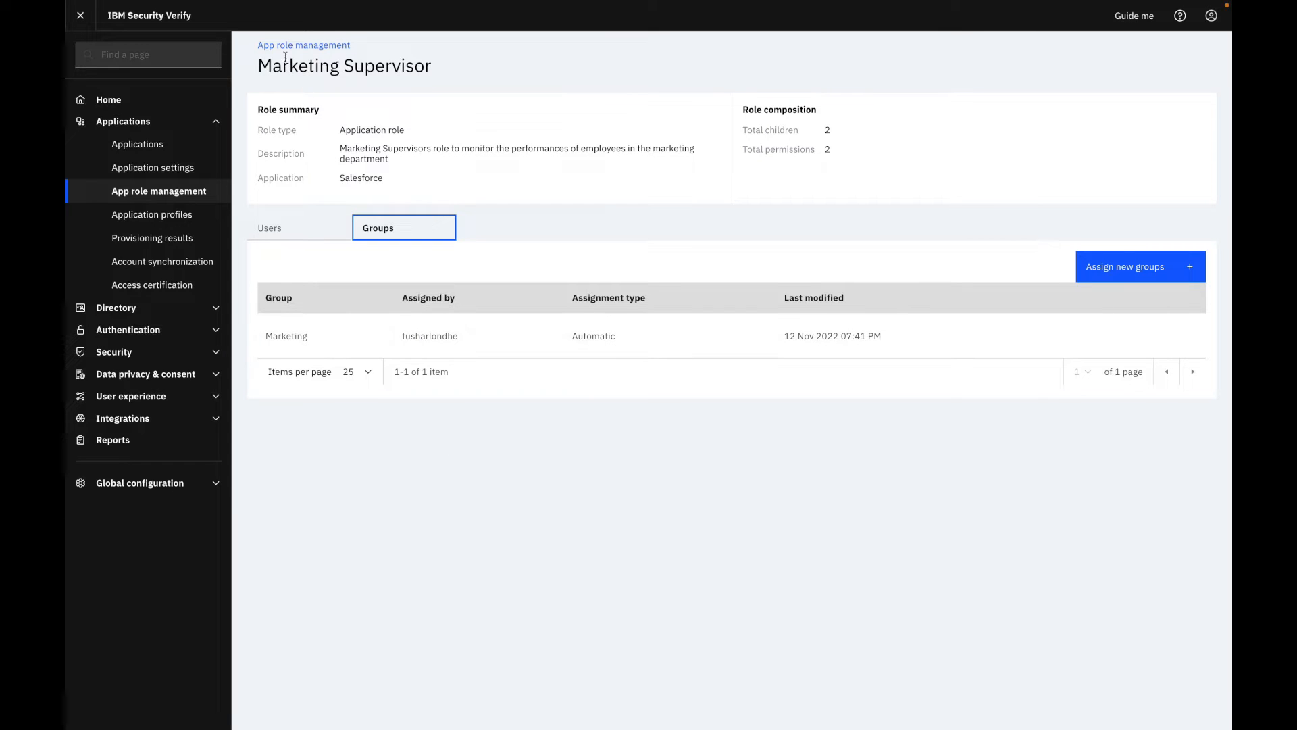
{"action": "left_click", "coordinate": [303, 45]}
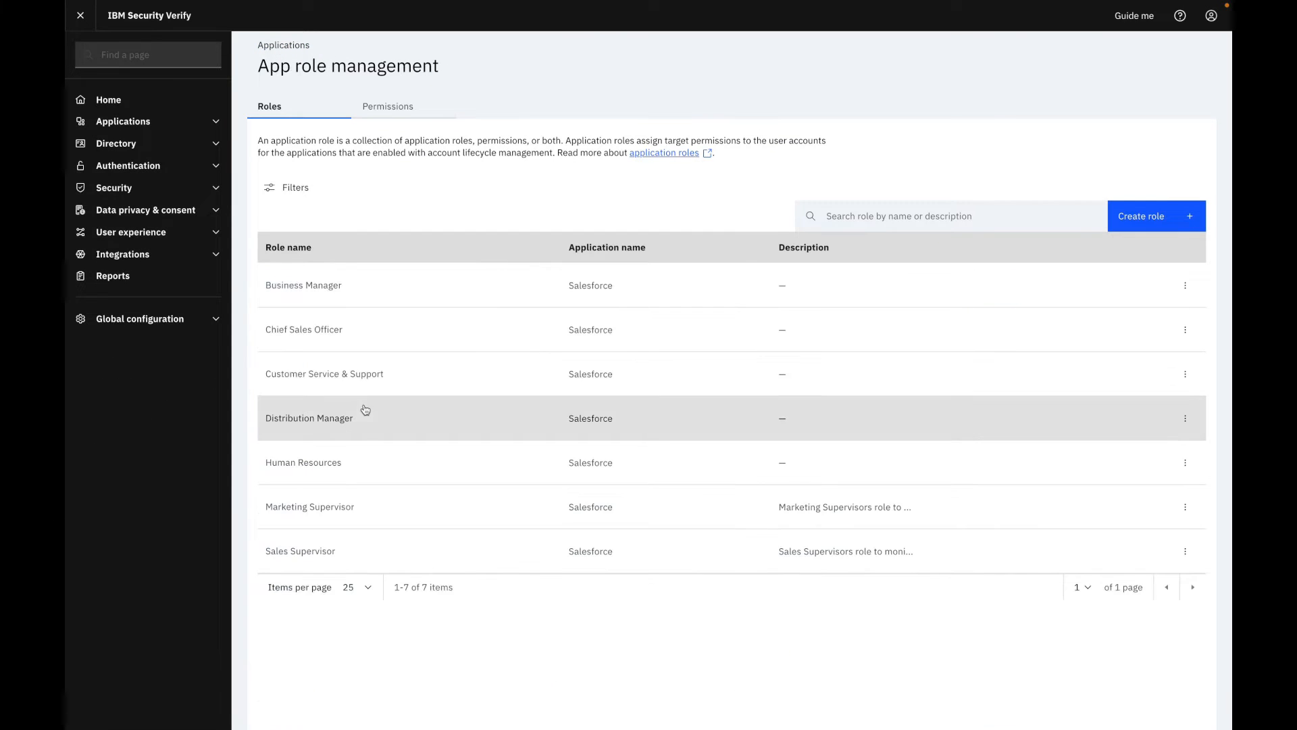
{"action": "mouse_move", "coordinate": [306, 552]}
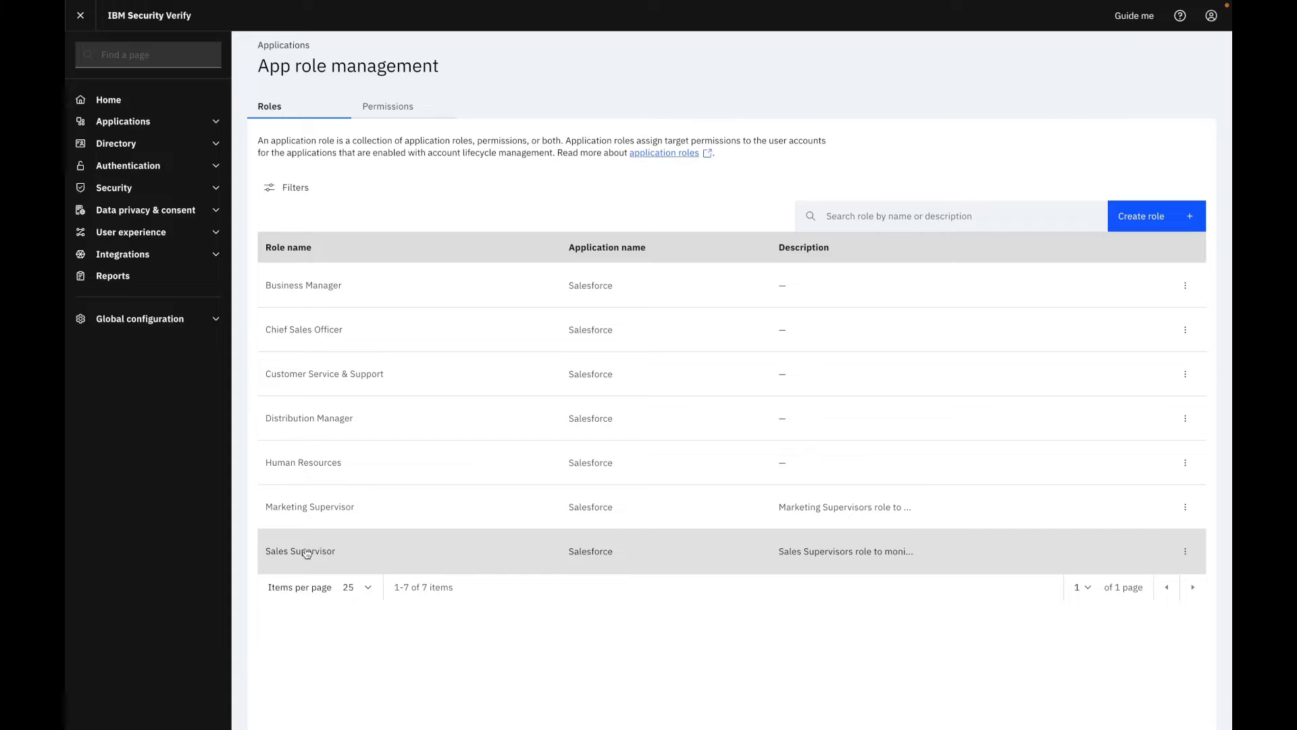
Step: View Sales Supervisor's composition (Sales Engineer, Sales Representative), then go to Manage membership
{"action": "left_click", "coordinate": [300, 550]}
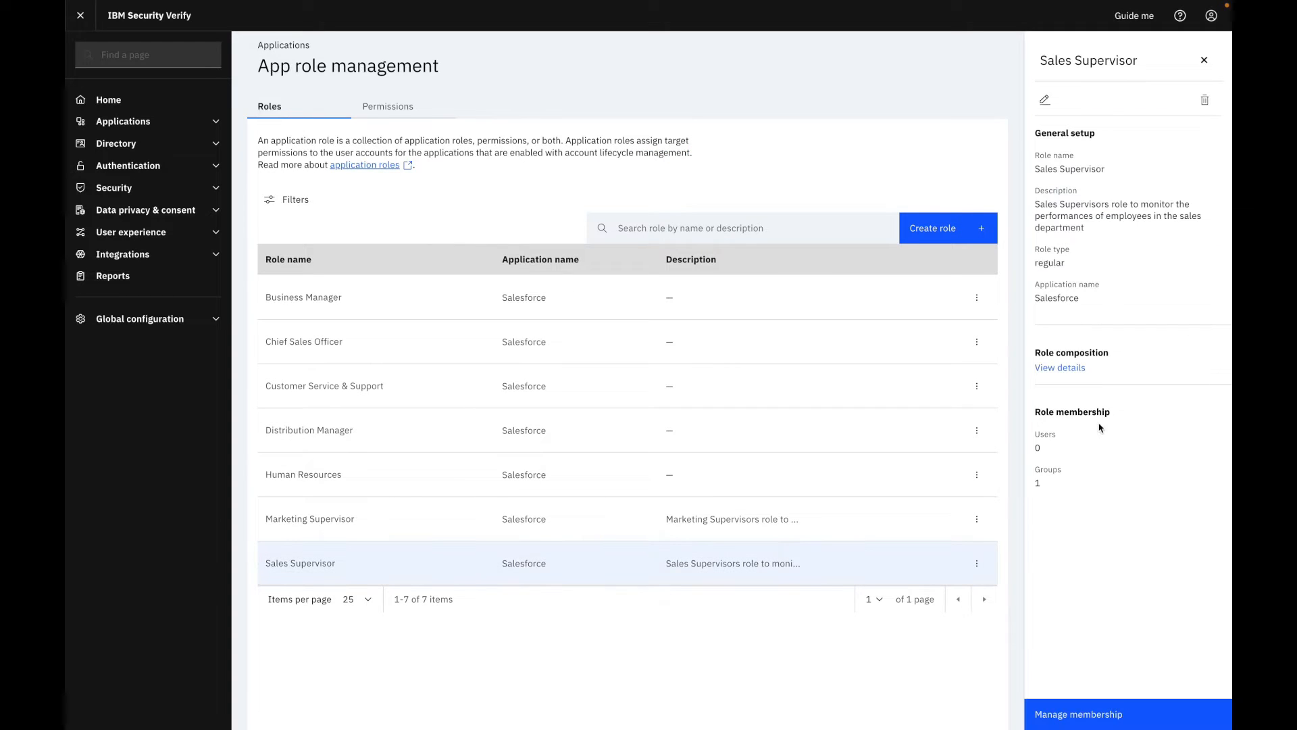
{"action": "left_click", "coordinate": [1060, 368]}
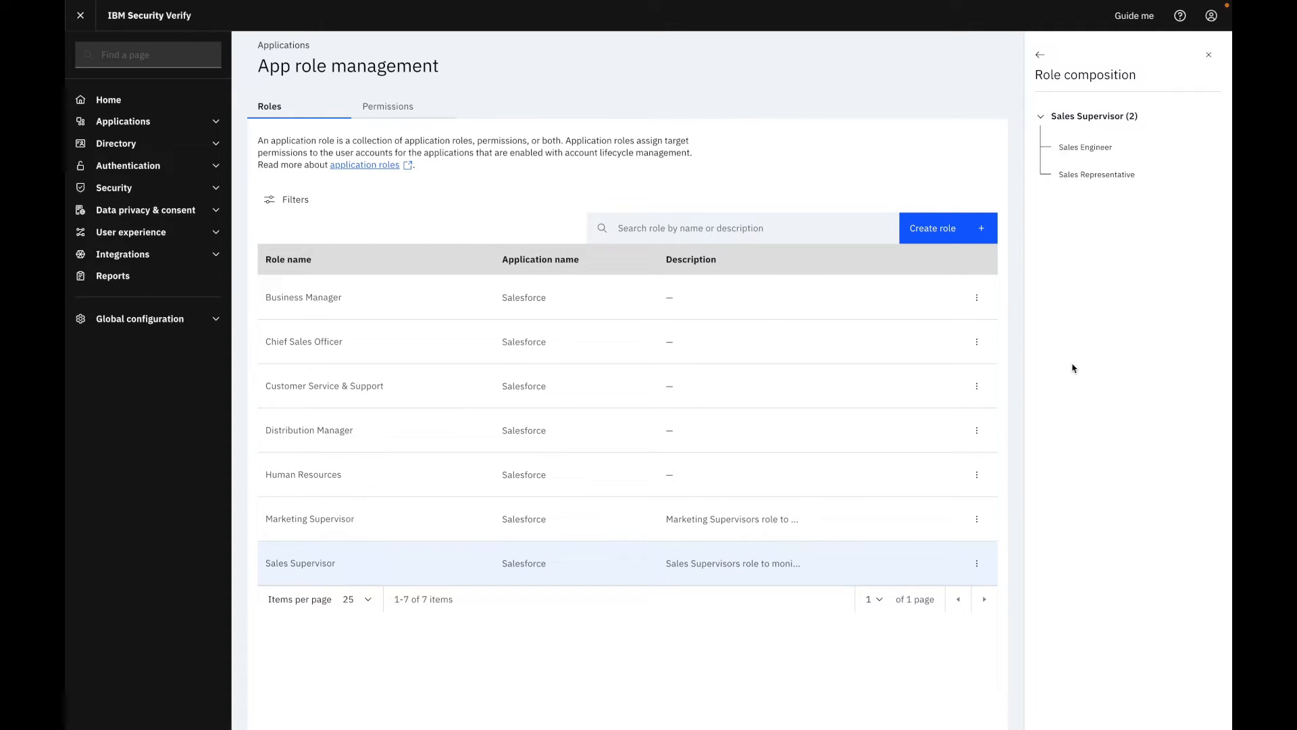
{"action": "mouse_move", "coordinate": [1093, 198]}
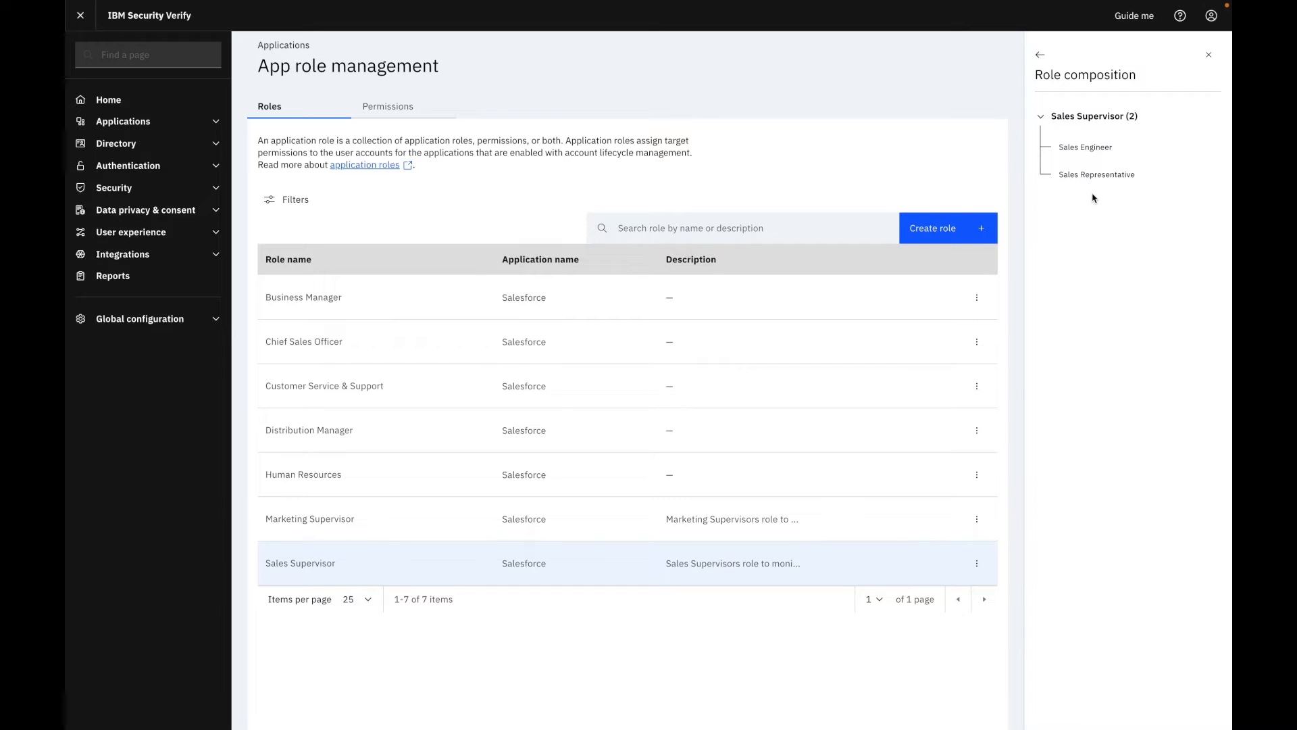
{"action": "mouse_move", "coordinate": [1040, 55]}
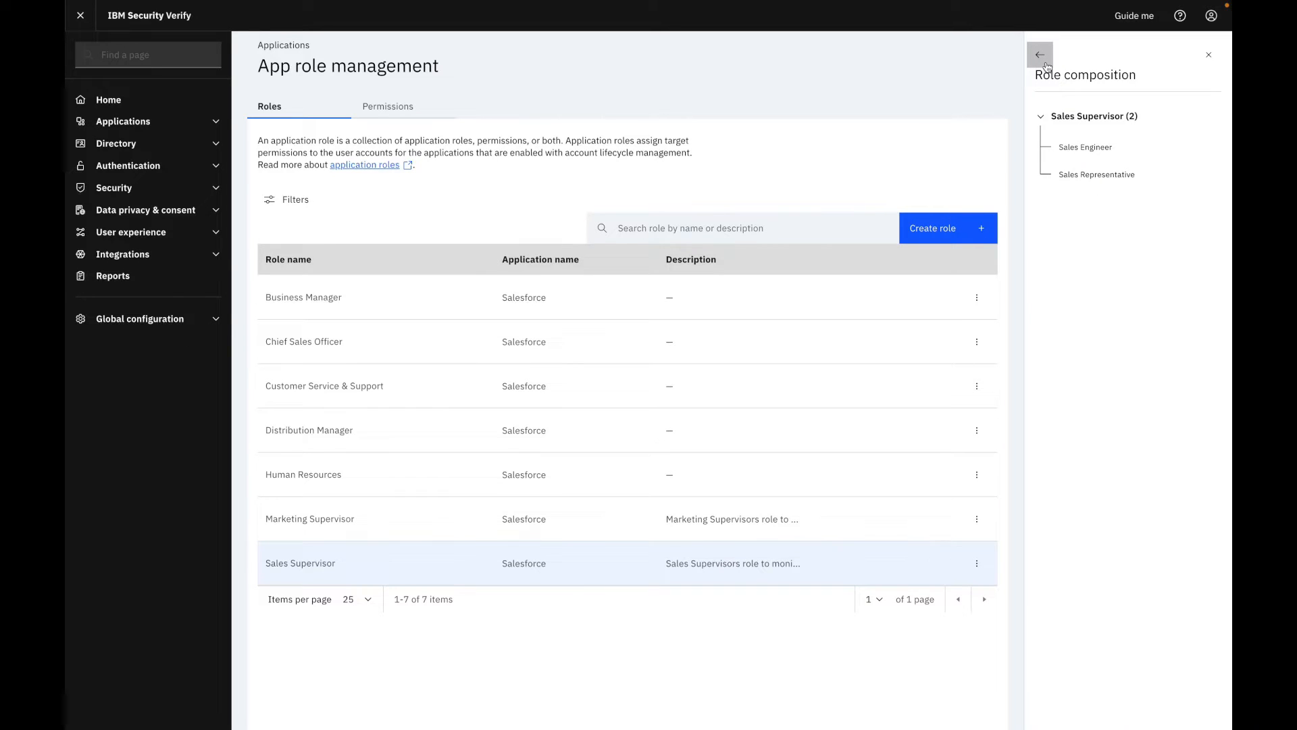
{"action": "left_click", "coordinate": [1040, 54]}
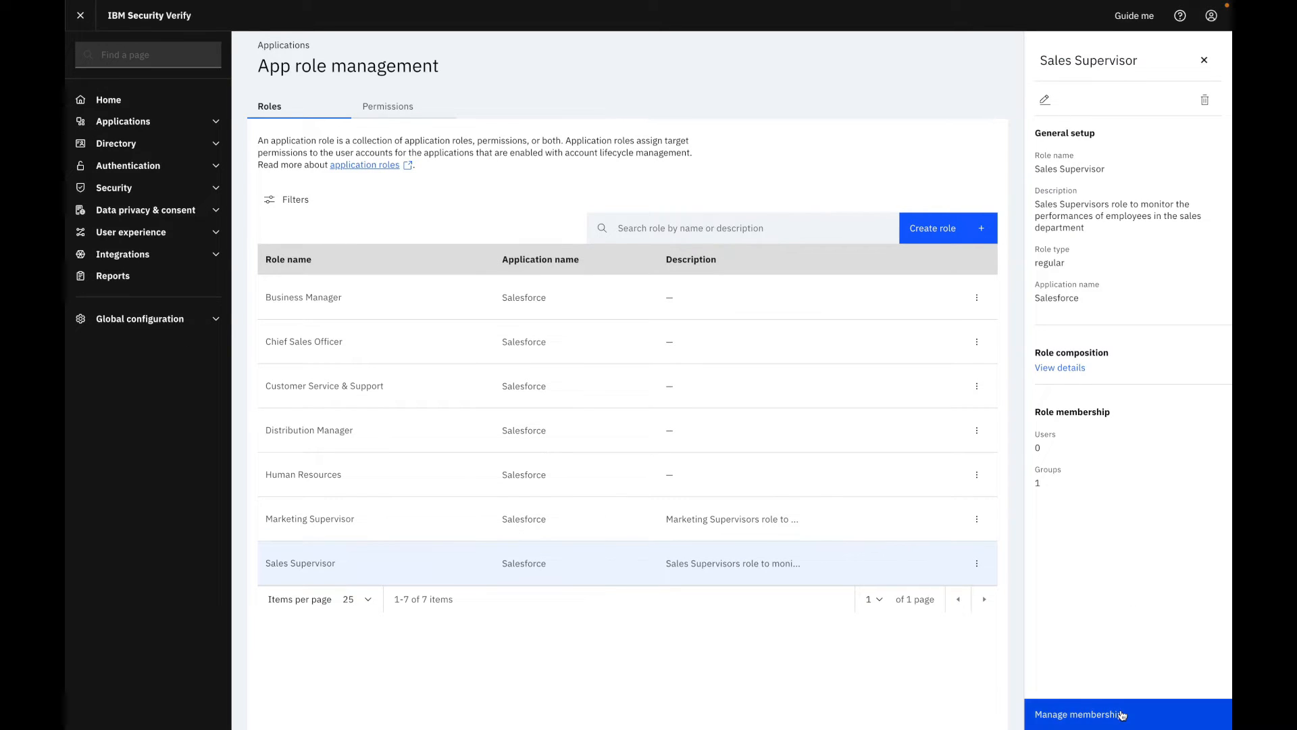
{"action": "left_click", "coordinate": [1080, 714]}
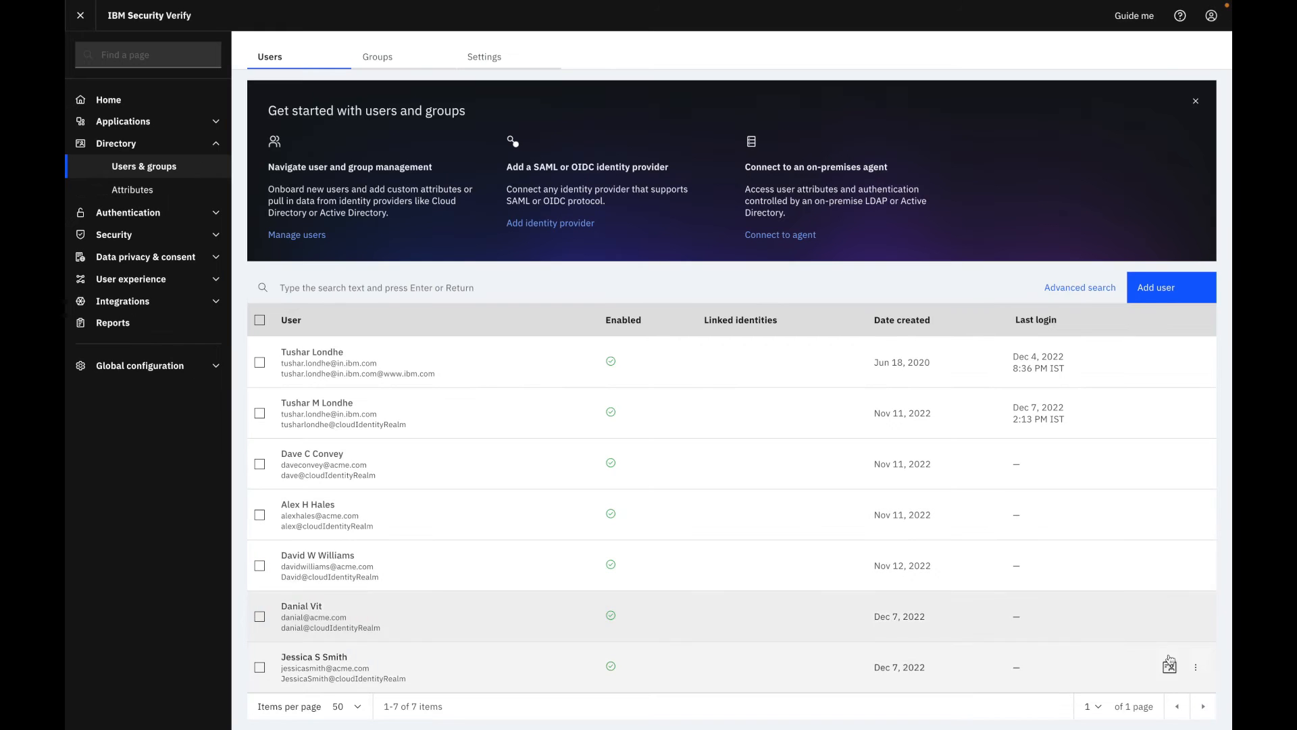
{"action": "left_click", "coordinate": [1168, 664]}
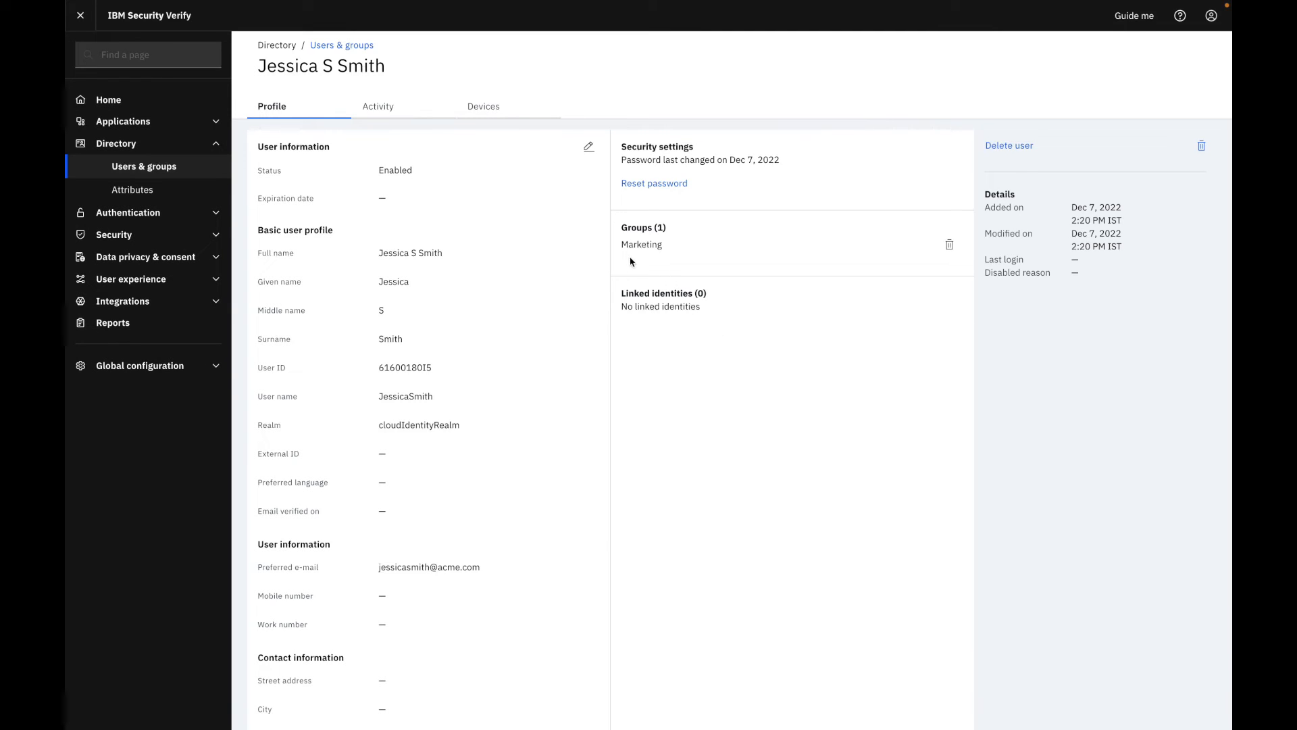
{"action": "mouse_move", "coordinate": [750, 427]}
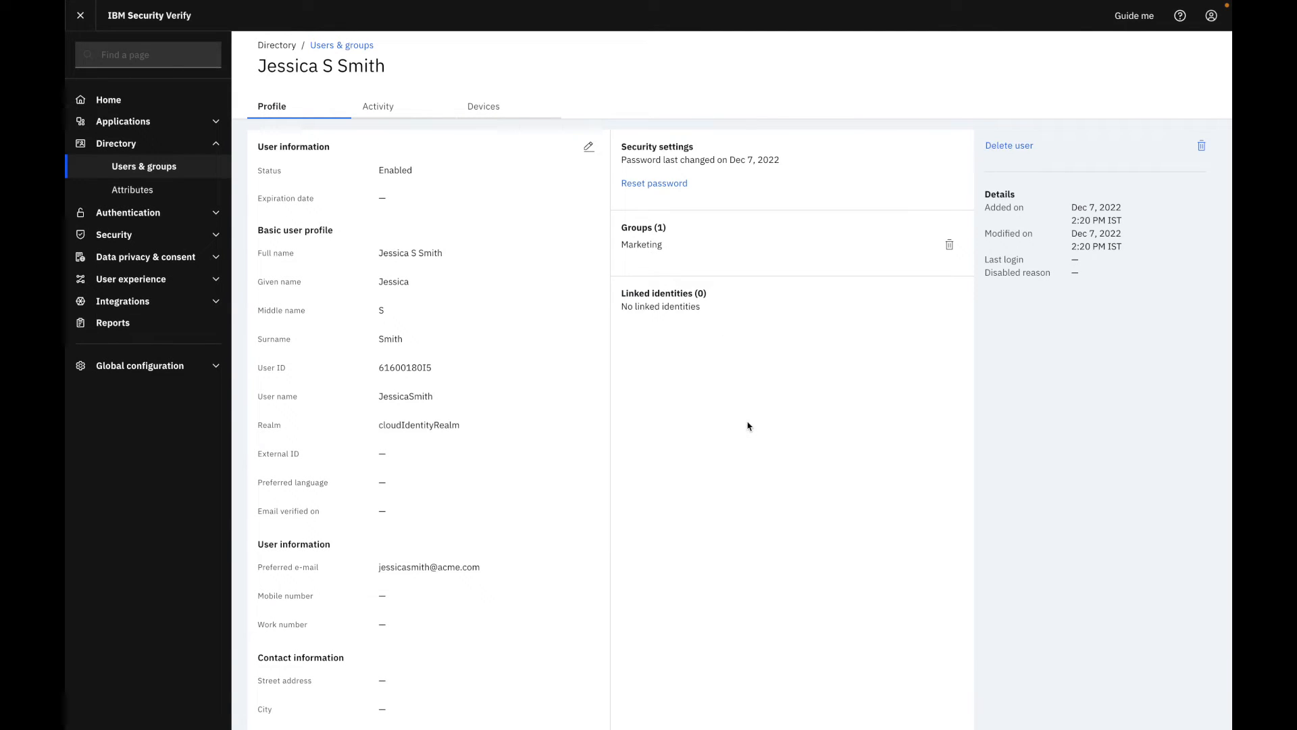
{"action": "mouse_move", "coordinate": [767, 553]}
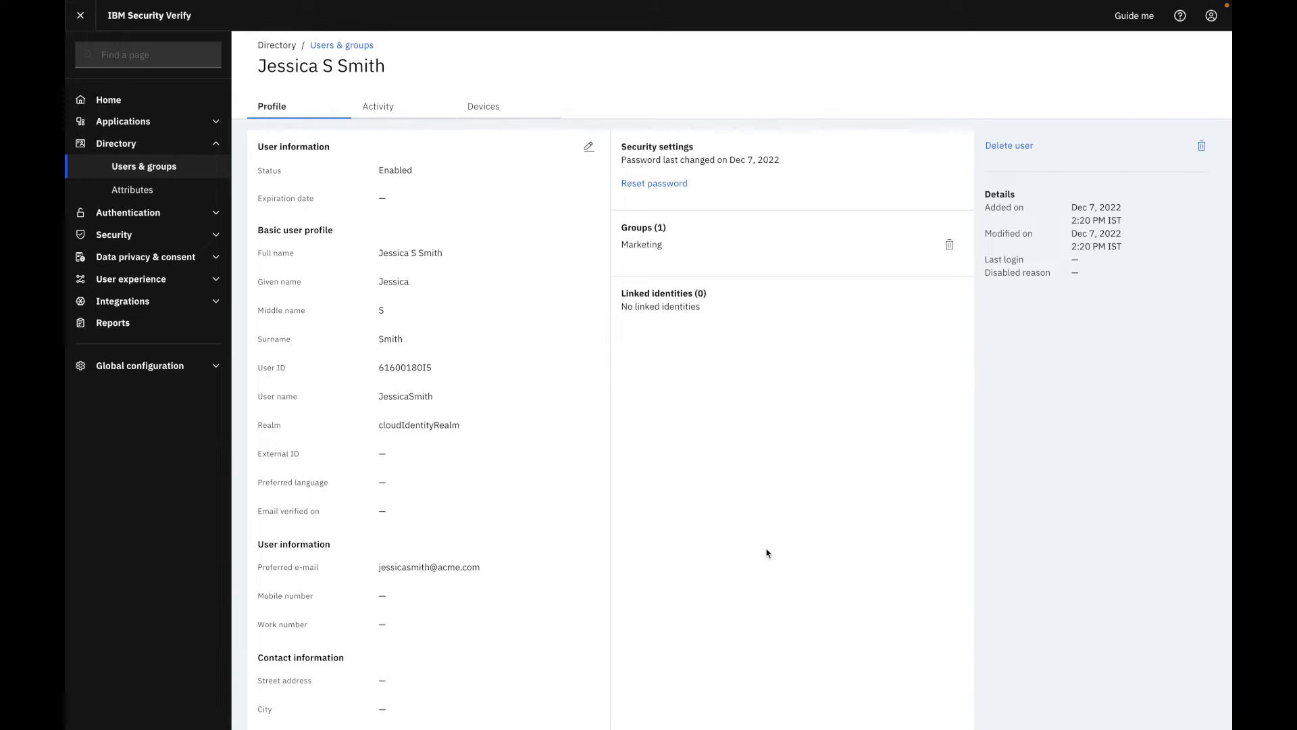
{"action": "left_click", "coordinate": [153, 238]}
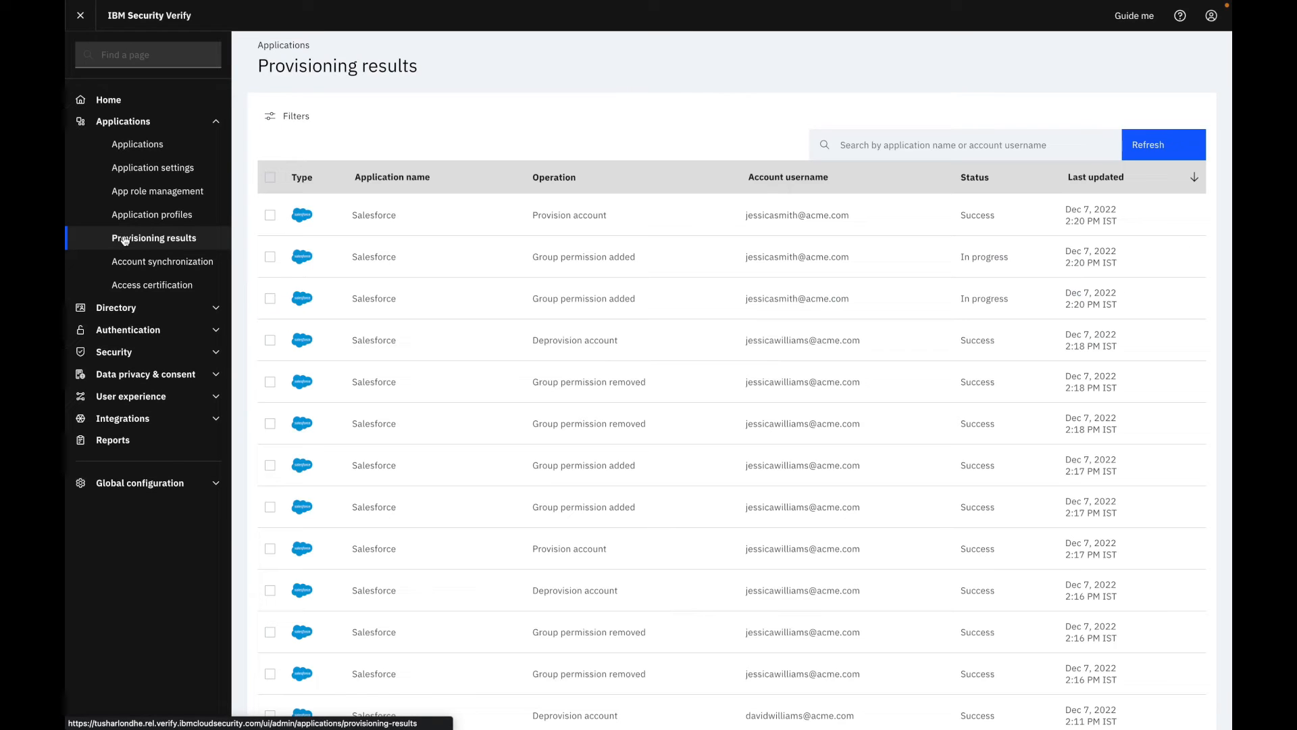
{"action": "left_click", "coordinate": [1163, 144]}
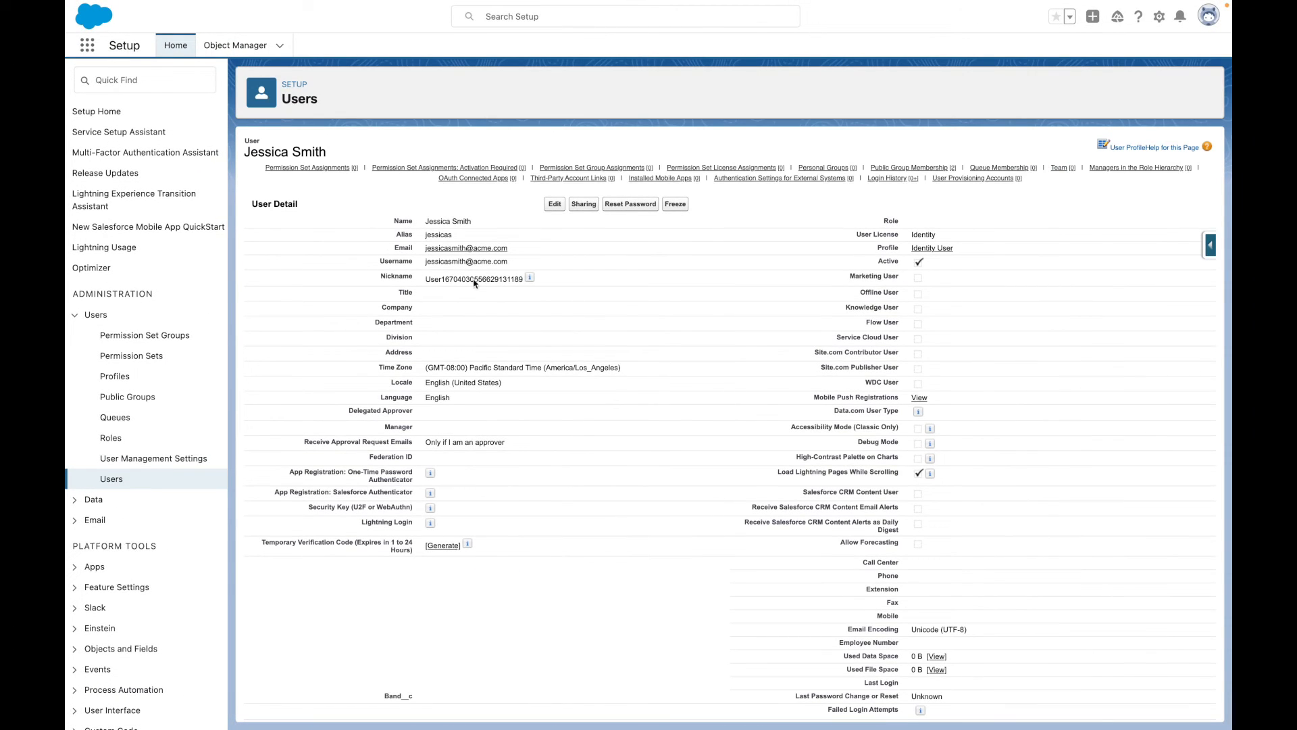
{"action": "scroll", "scroll_direction": "down", "scroll_amount": 3}
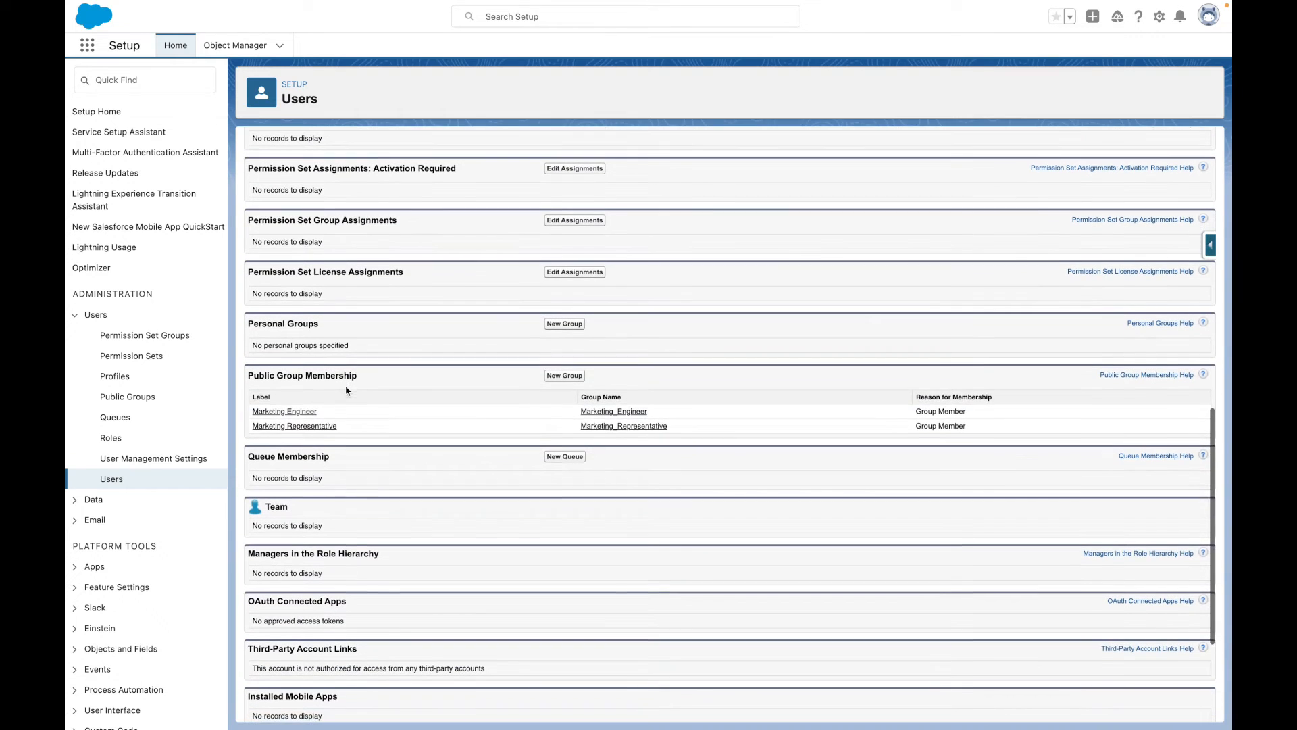
{"action": "mouse_move", "coordinate": [636, 429]}
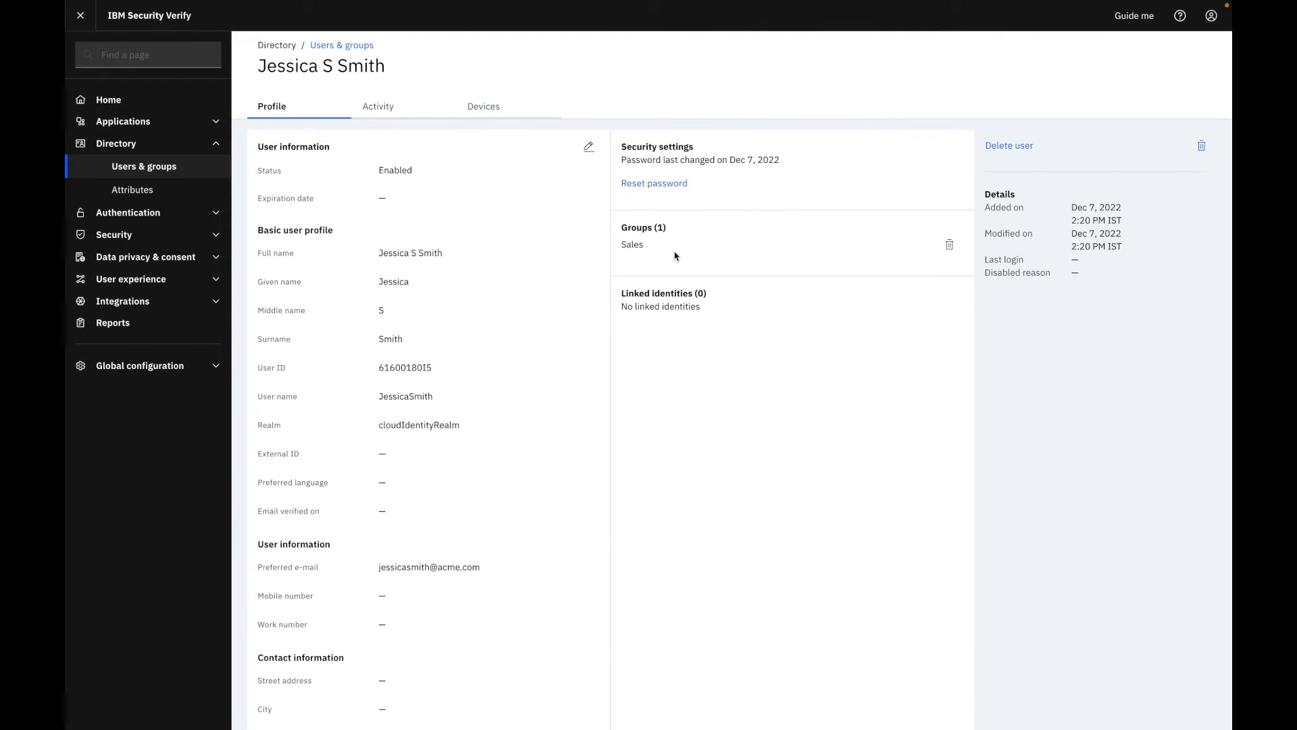
{"action": "mouse_move", "coordinate": [199, 150]}
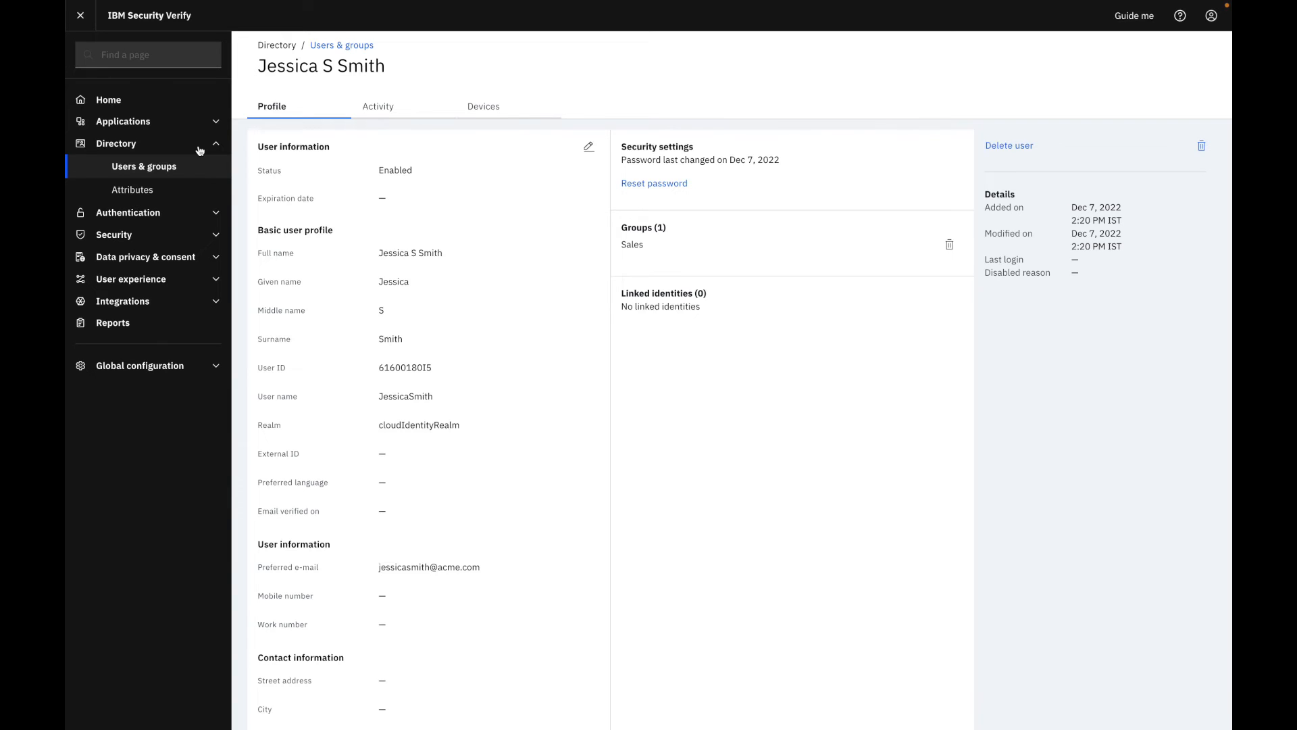
{"action": "left_click", "coordinate": [154, 238]}
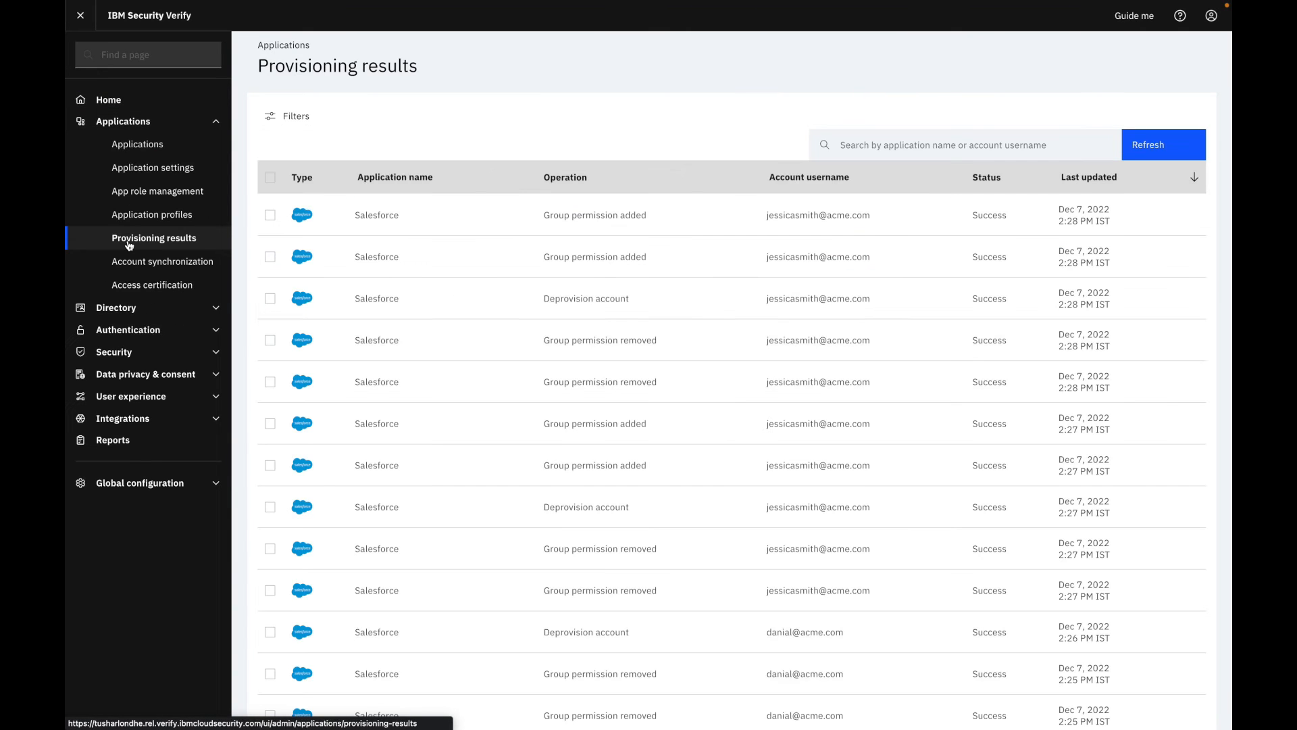
{"action": "mouse_move", "coordinate": [559, 222]}
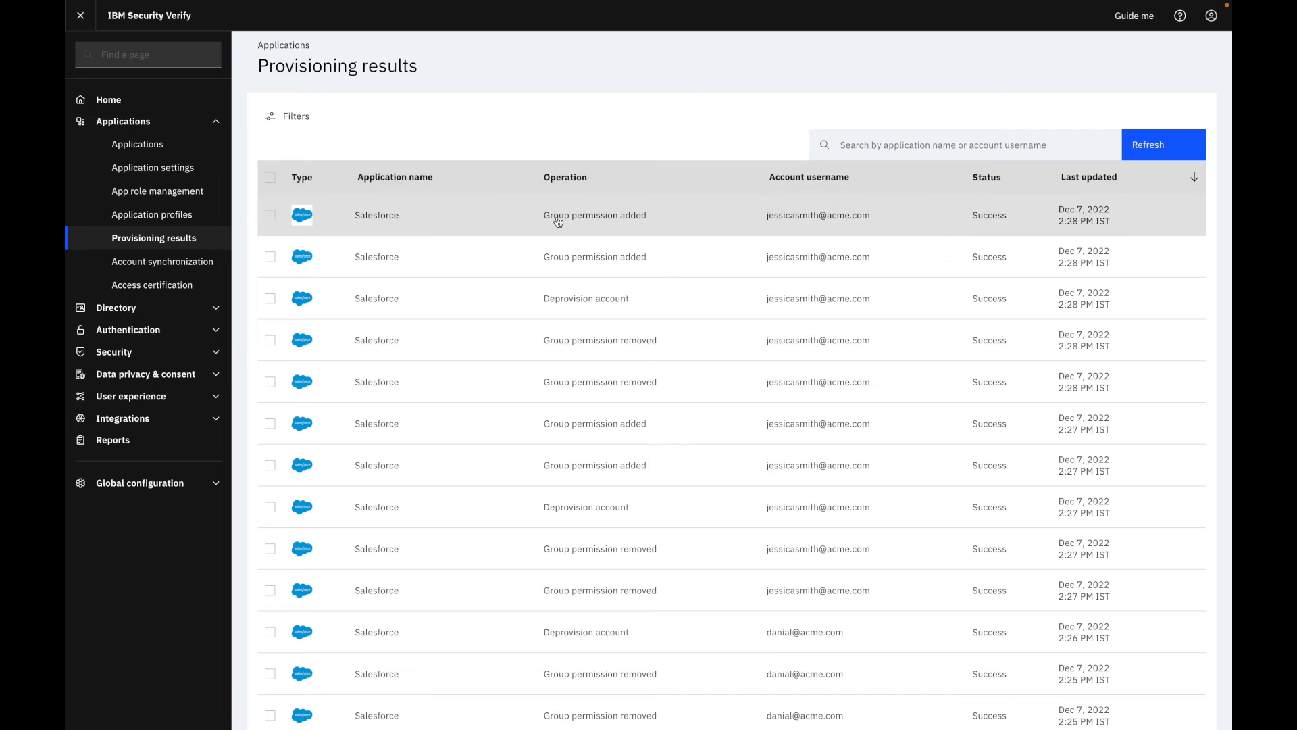
{"action": "left_click", "coordinate": [559, 216]}
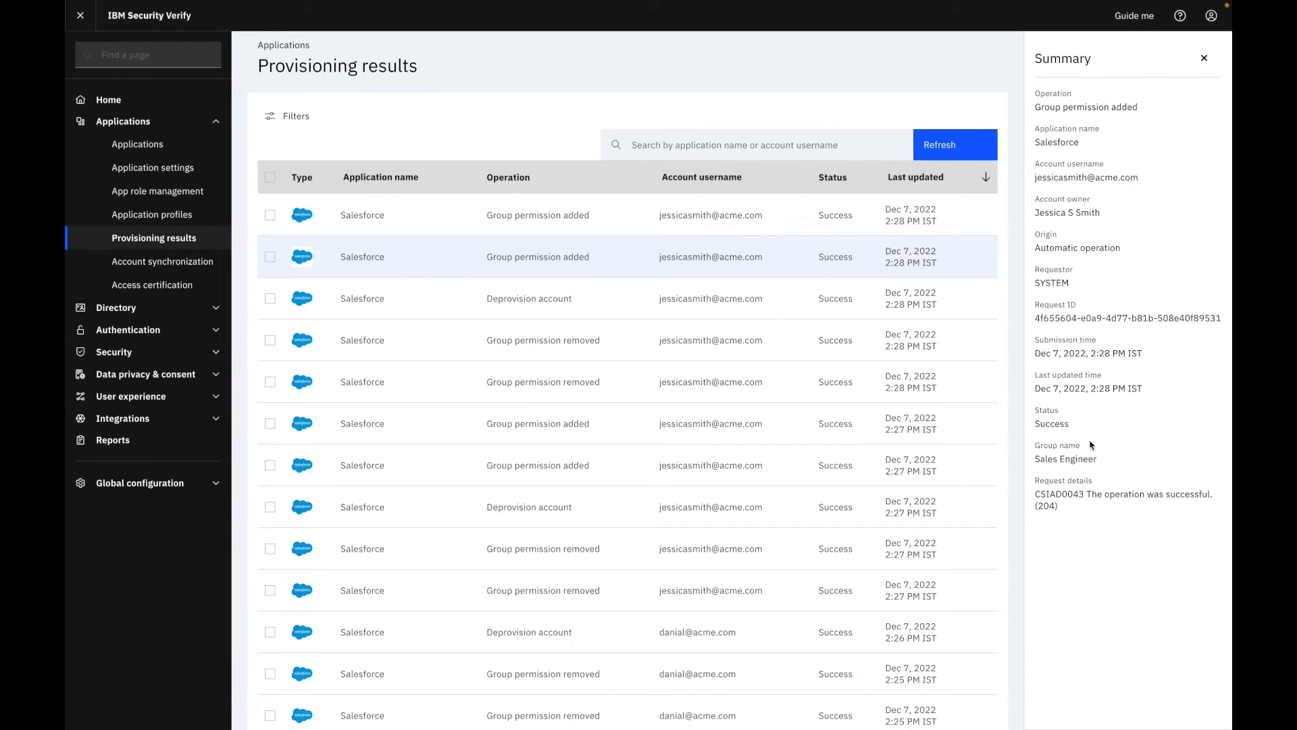
{"action": "mouse_move", "coordinate": [1156, 459]}
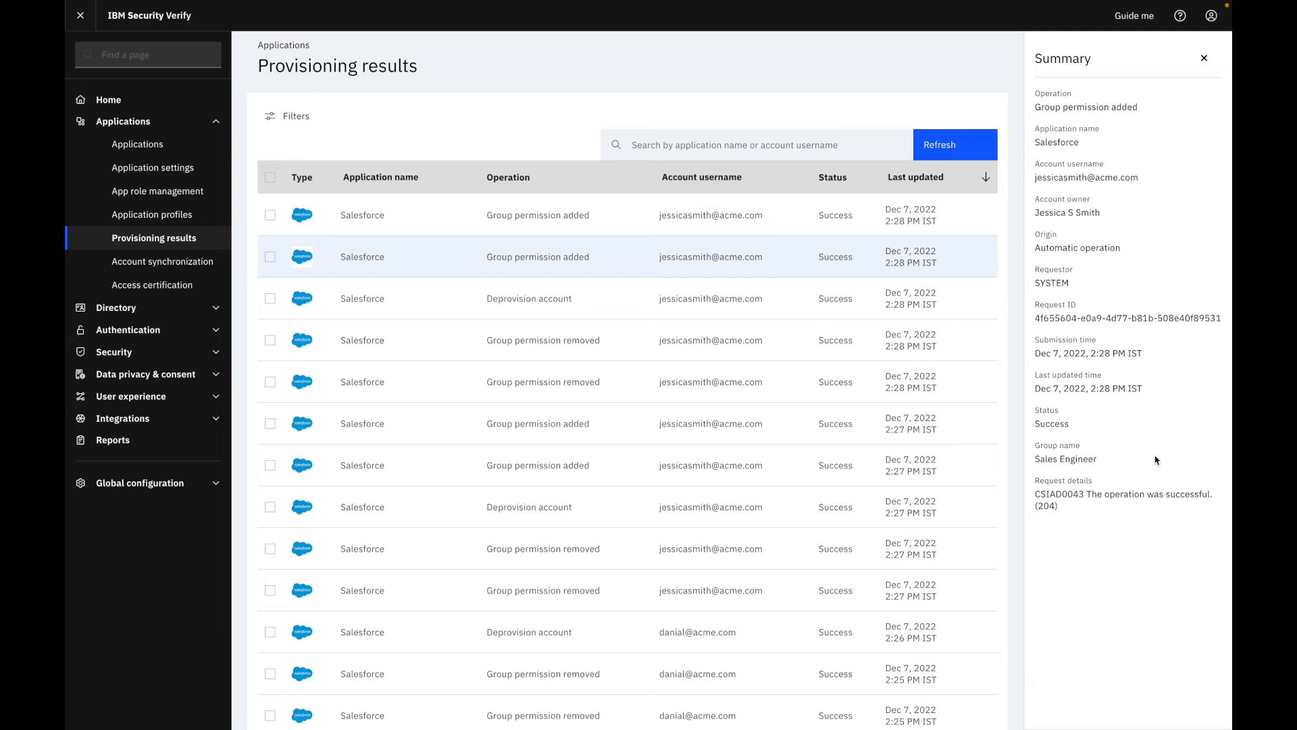
{"action": "mouse_move", "coordinate": [508, 353]}
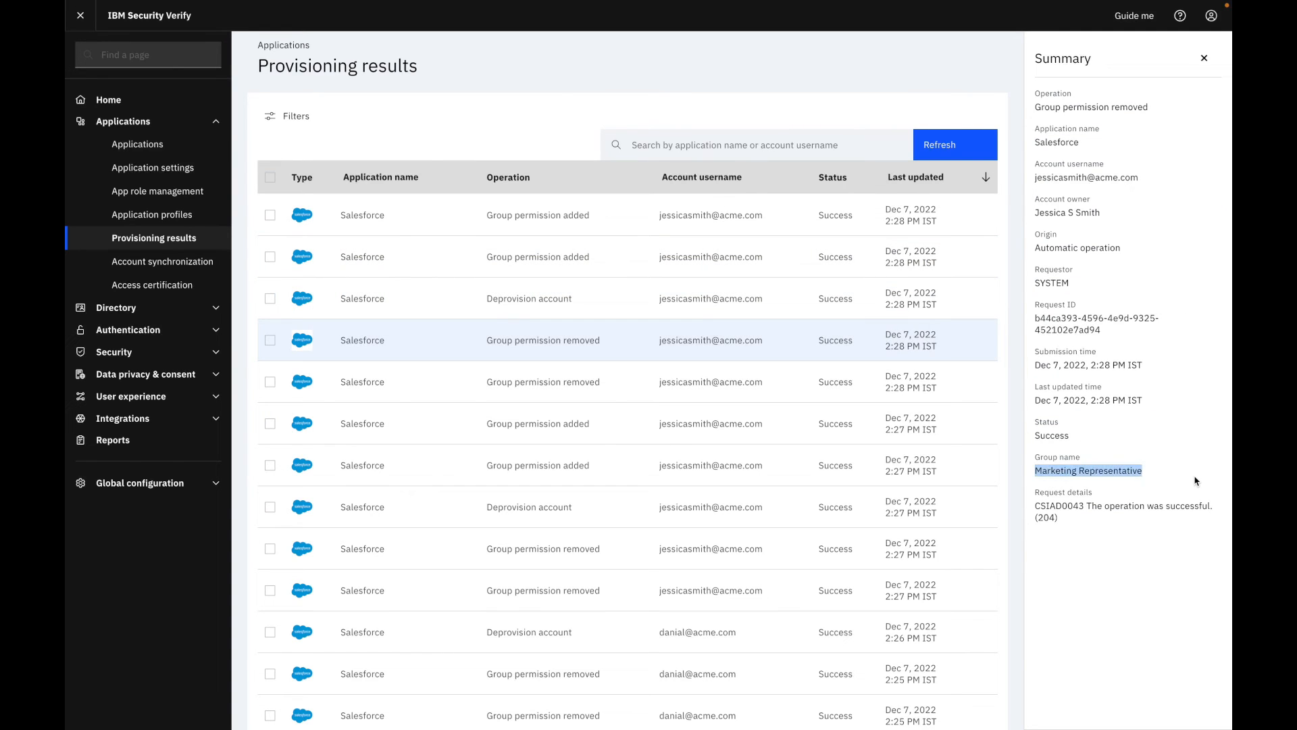
{"action": "left_click", "coordinate": [543, 382]}
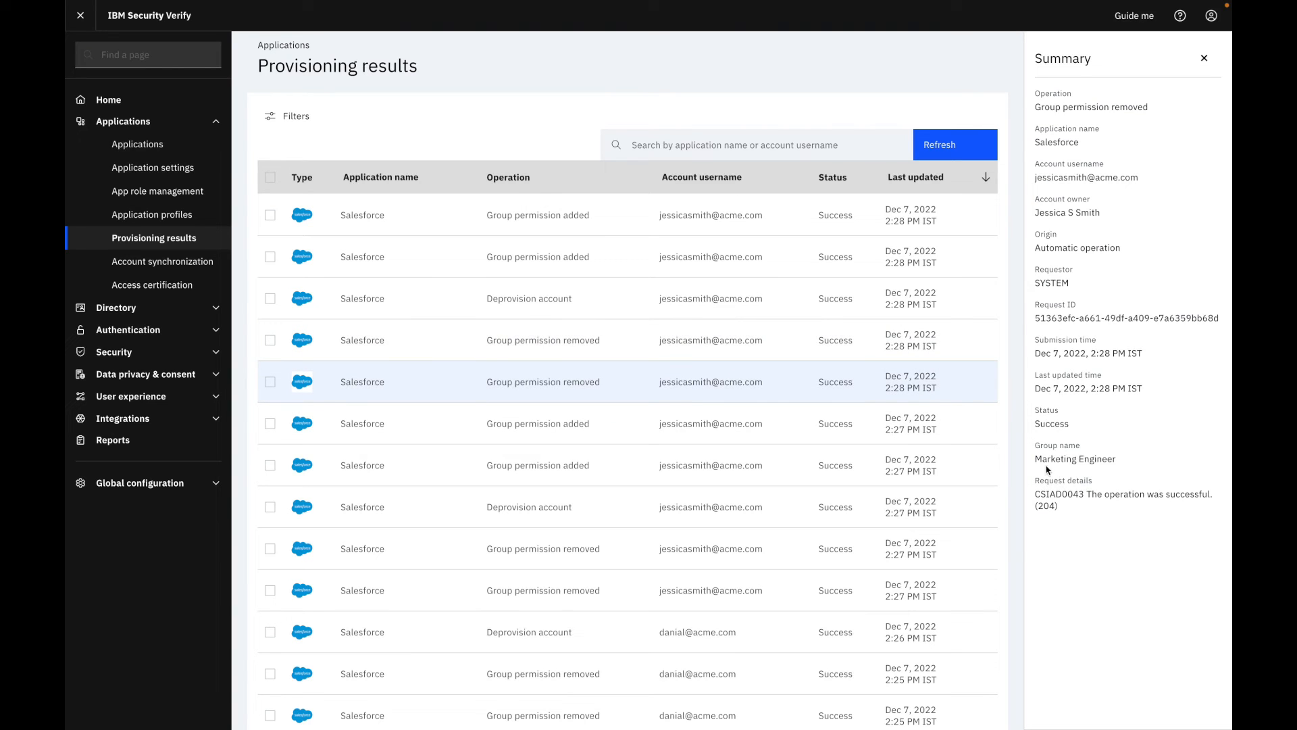
{"action": "mouse_move", "coordinate": [1164, 473]}
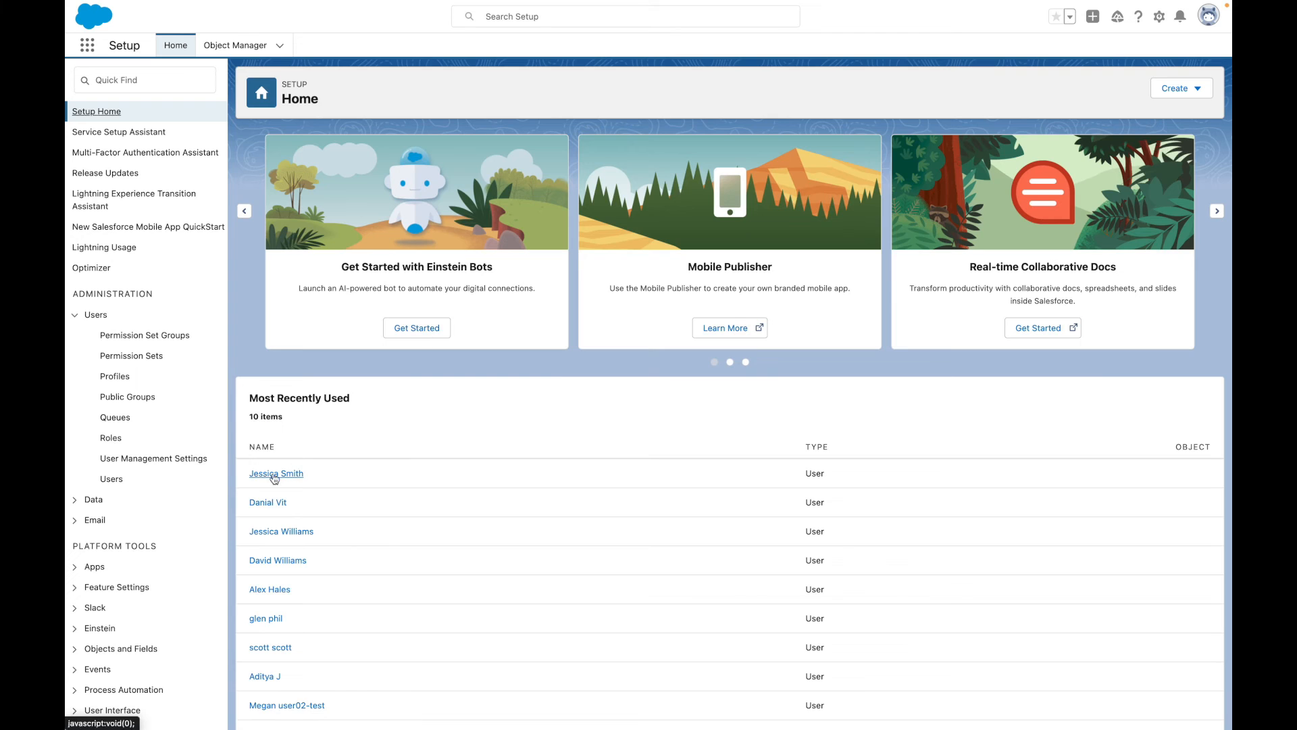
{"action": "left_click", "coordinate": [275, 473]}
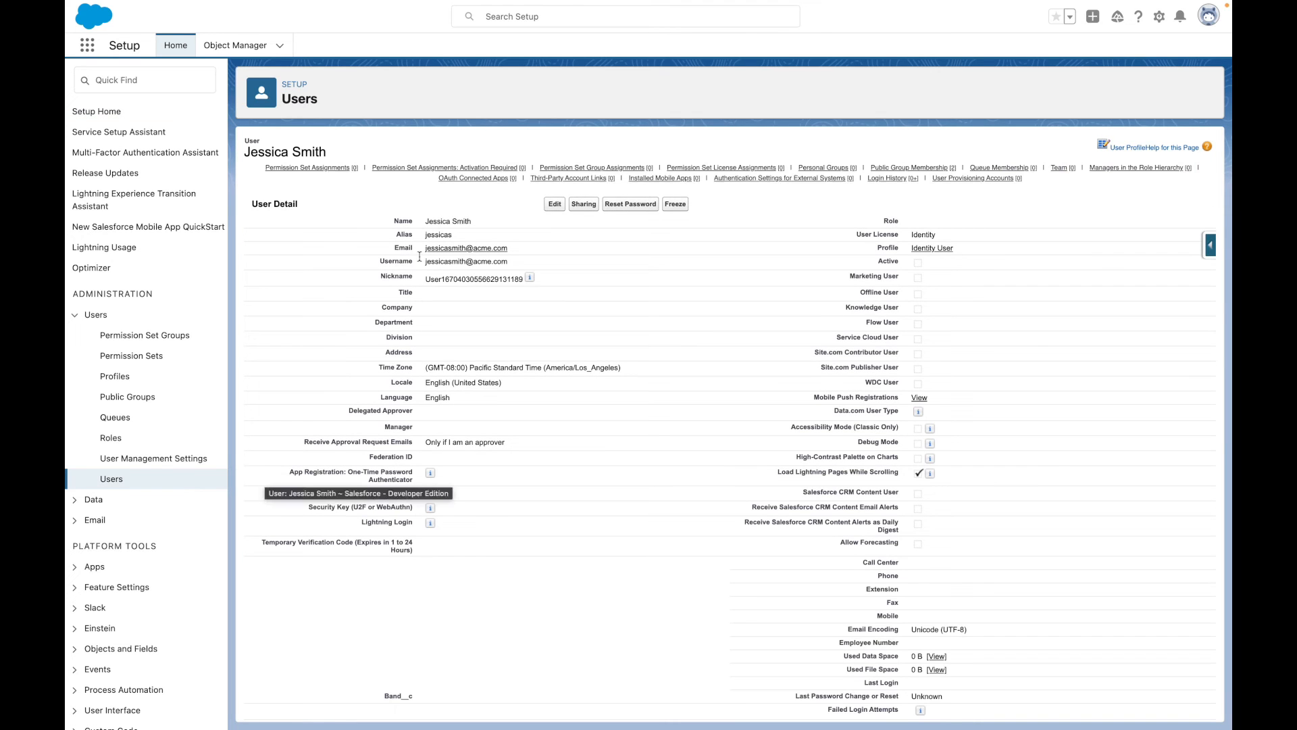
{"action": "scroll", "scroll_direction": "down", "scroll_amount": 3}
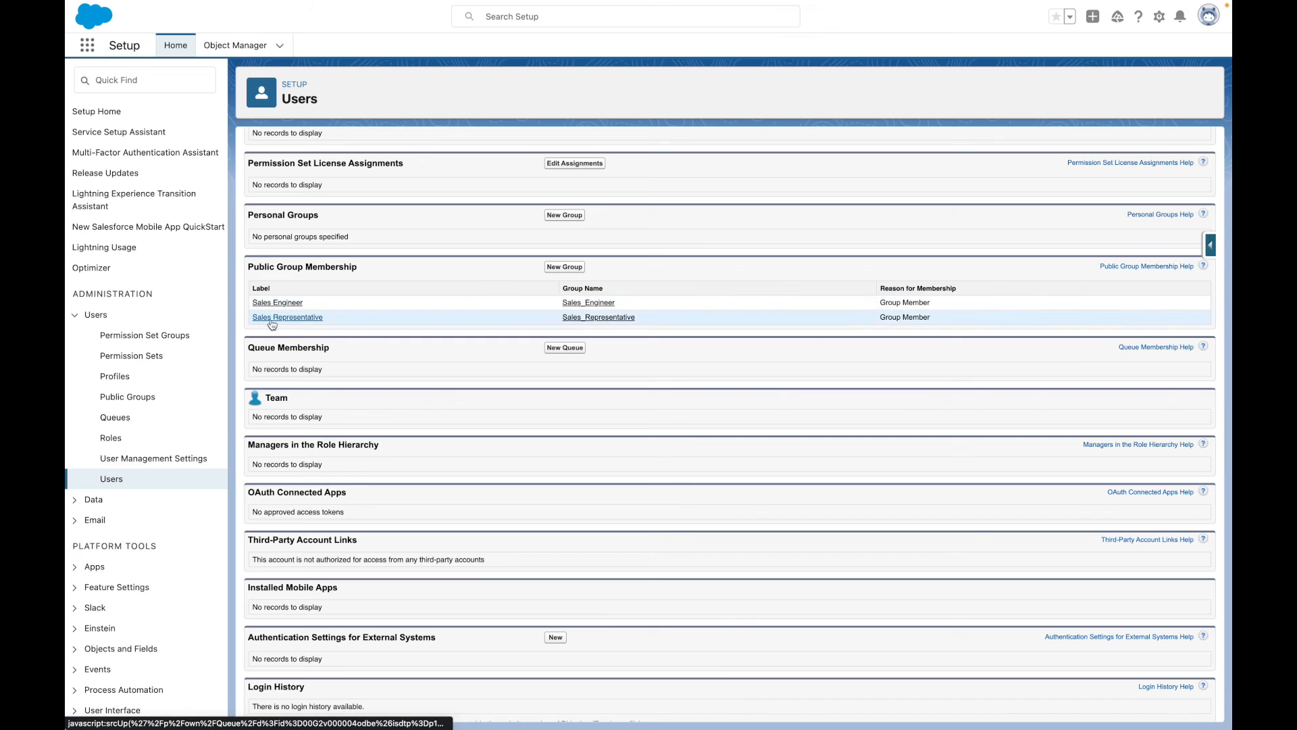
{"action": "mouse_move", "coordinate": [505, 339]}
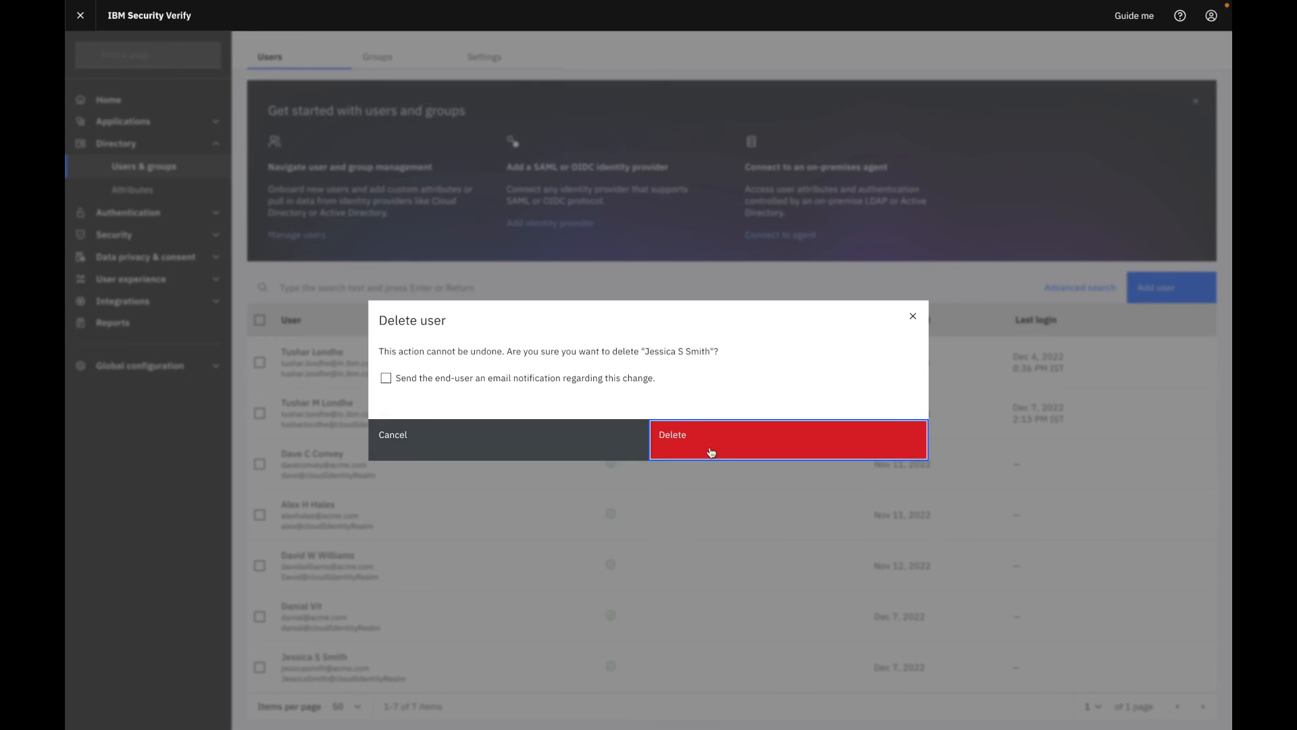
{"action": "left_click", "coordinate": [712, 440]}
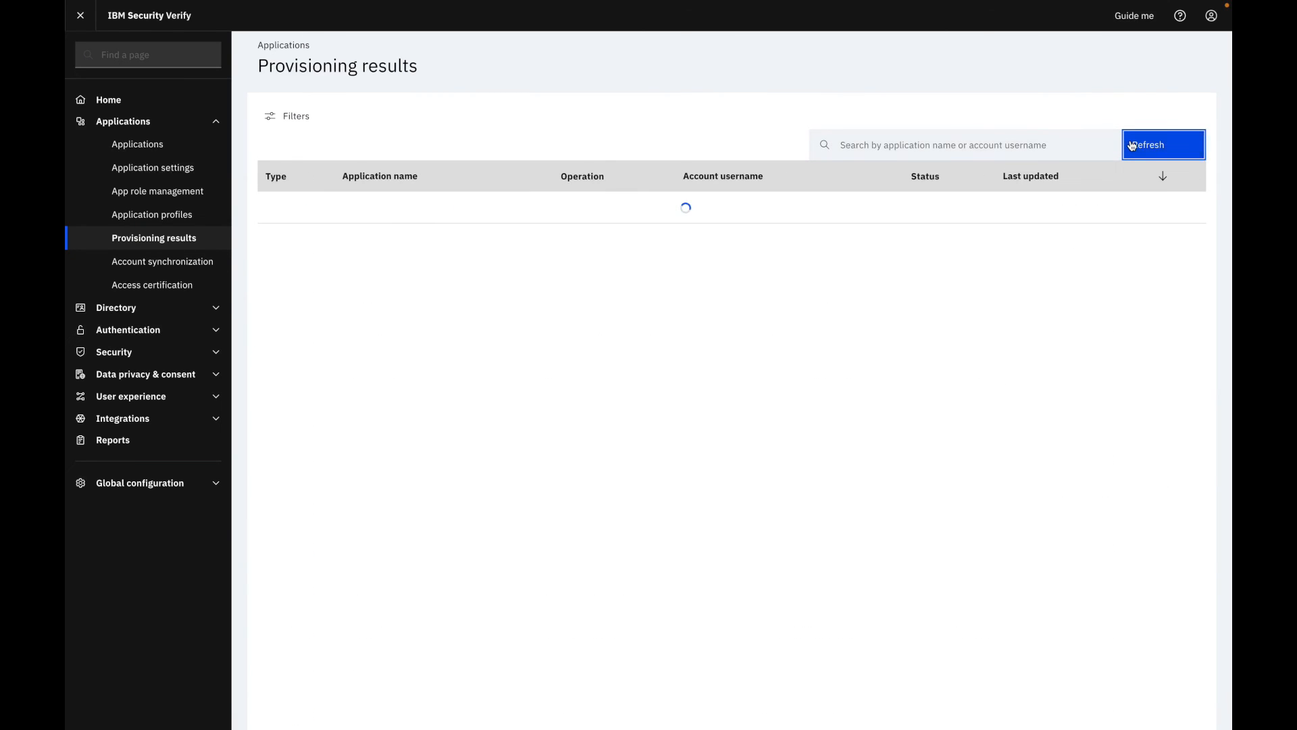
{"action": "left_click", "coordinate": [1163, 145]}
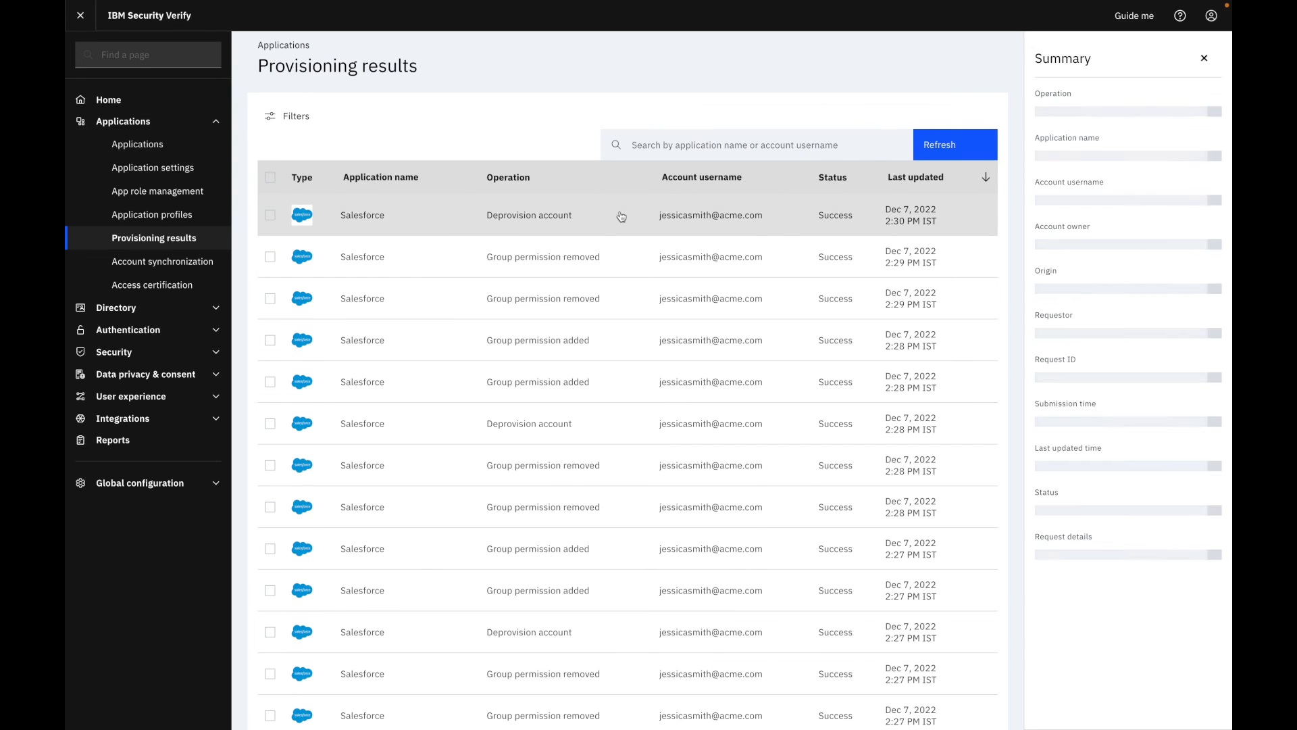
{"action": "left_click", "coordinate": [527, 256]}
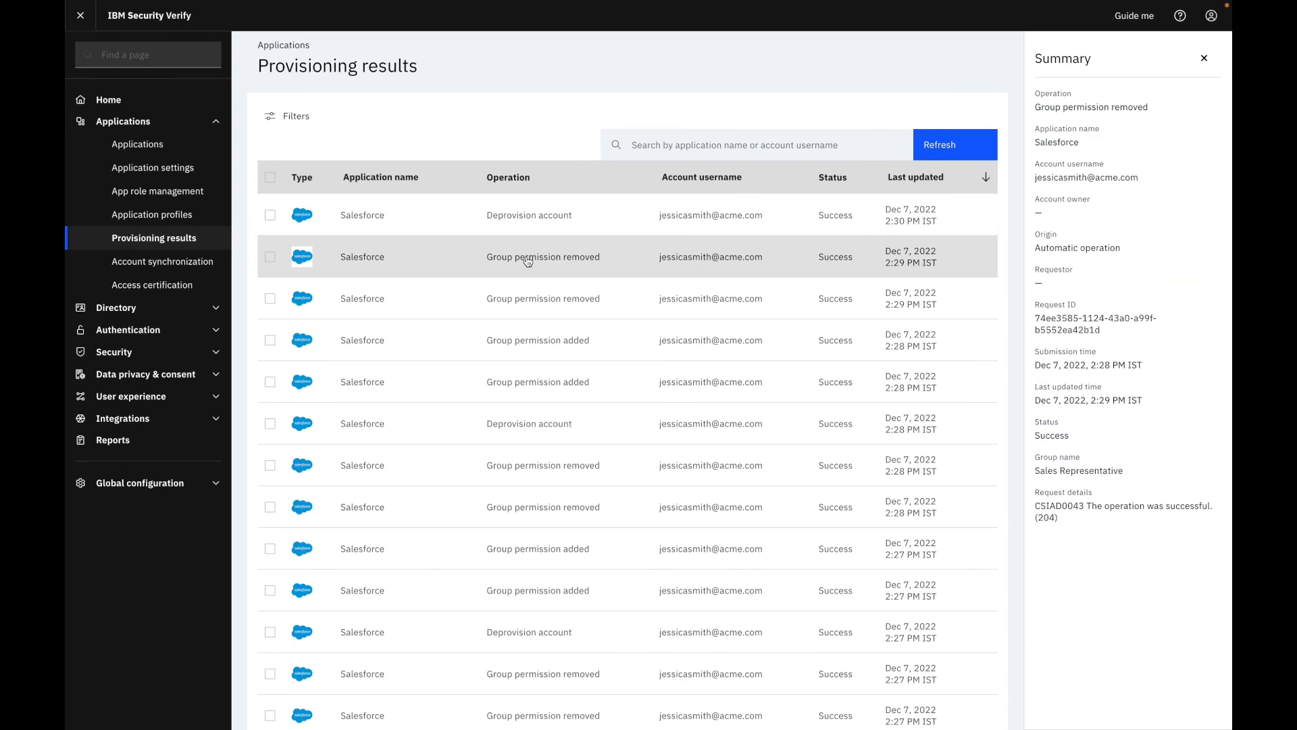
{"action": "left_click", "coordinate": [543, 298]}
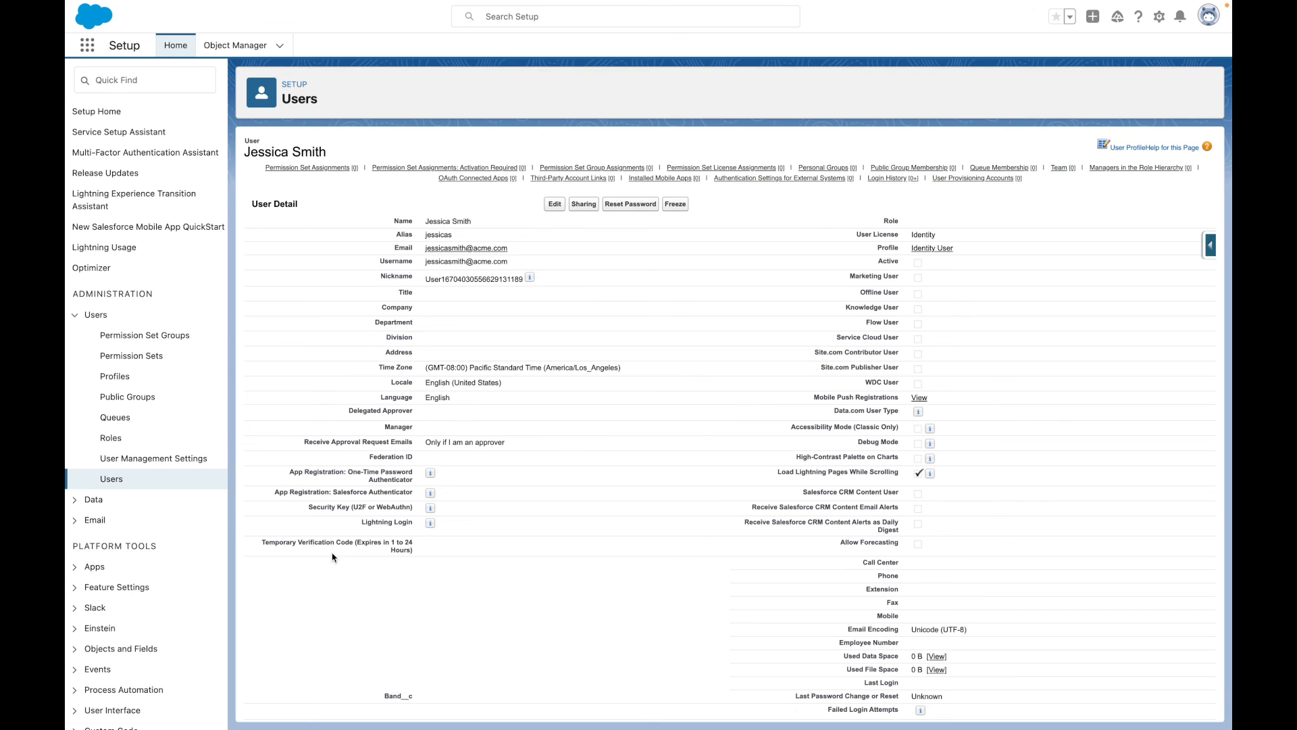
{"action": "scroll", "scroll_direction": "down", "scroll_amount": 3}
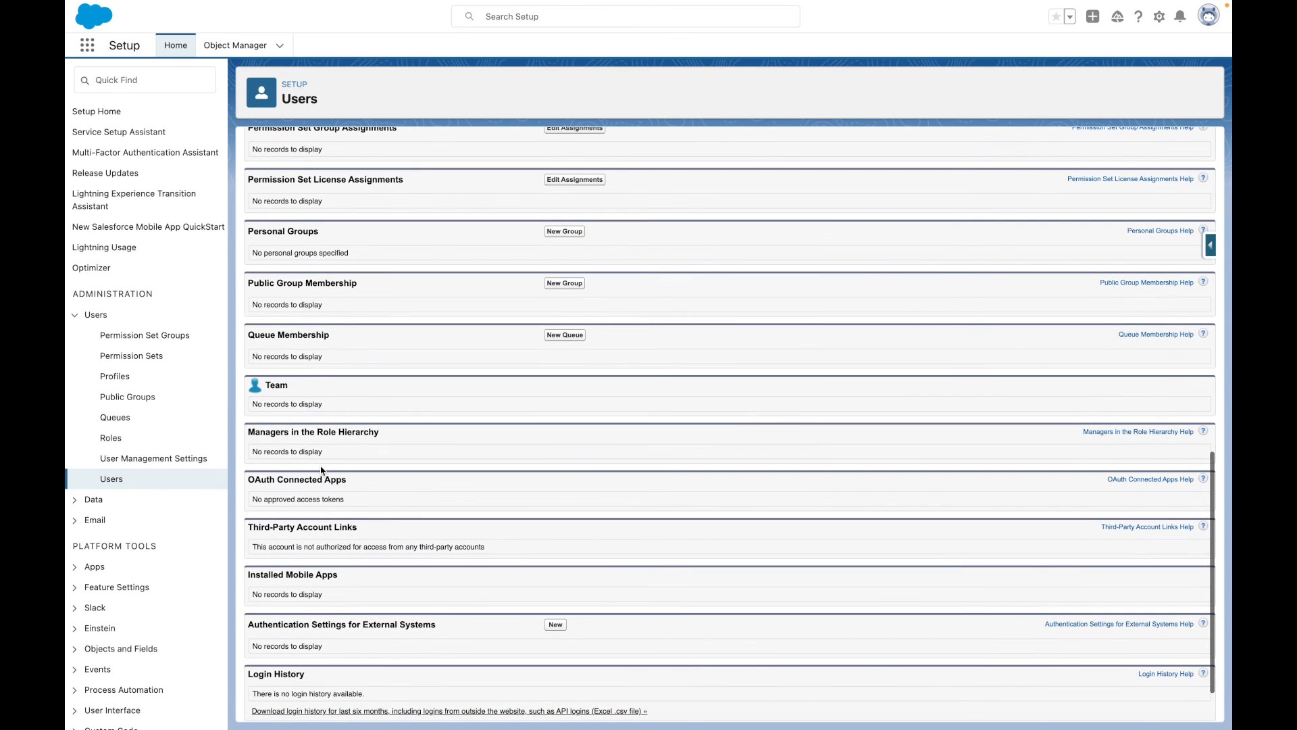